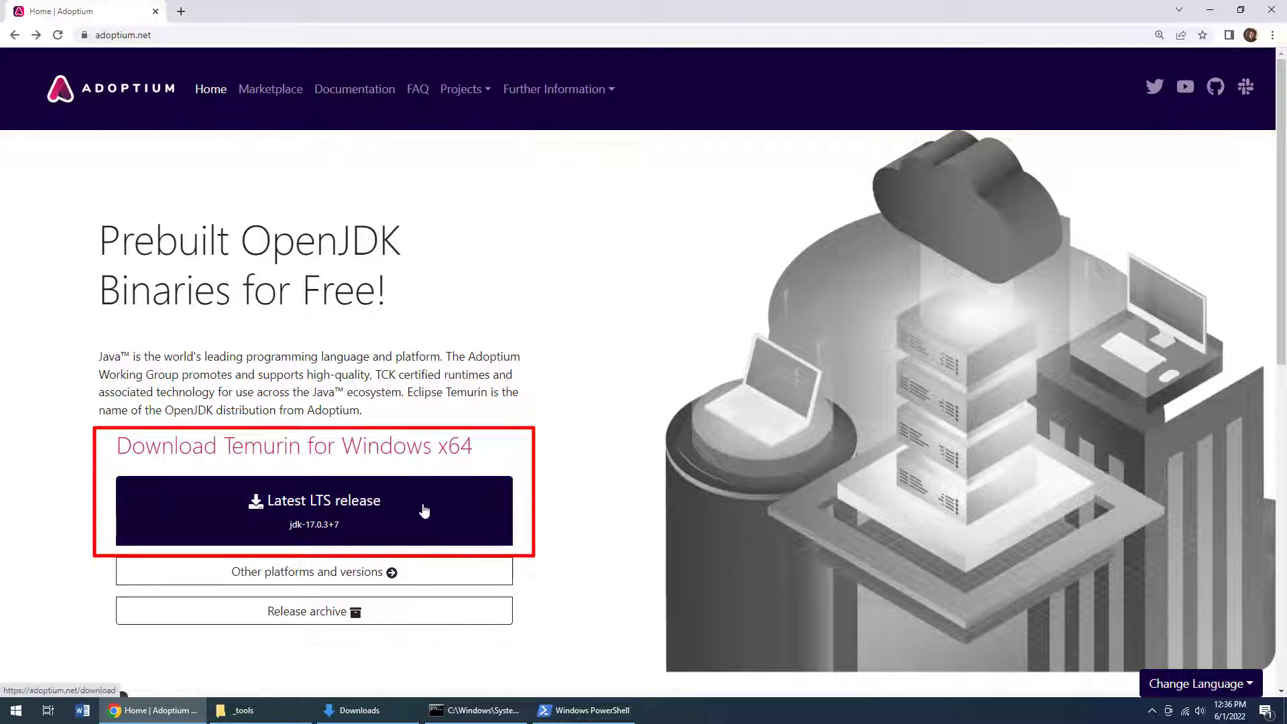
Download the latest Temurin LTS installer for Windows x64 from adoptium.net
click(314, 508)
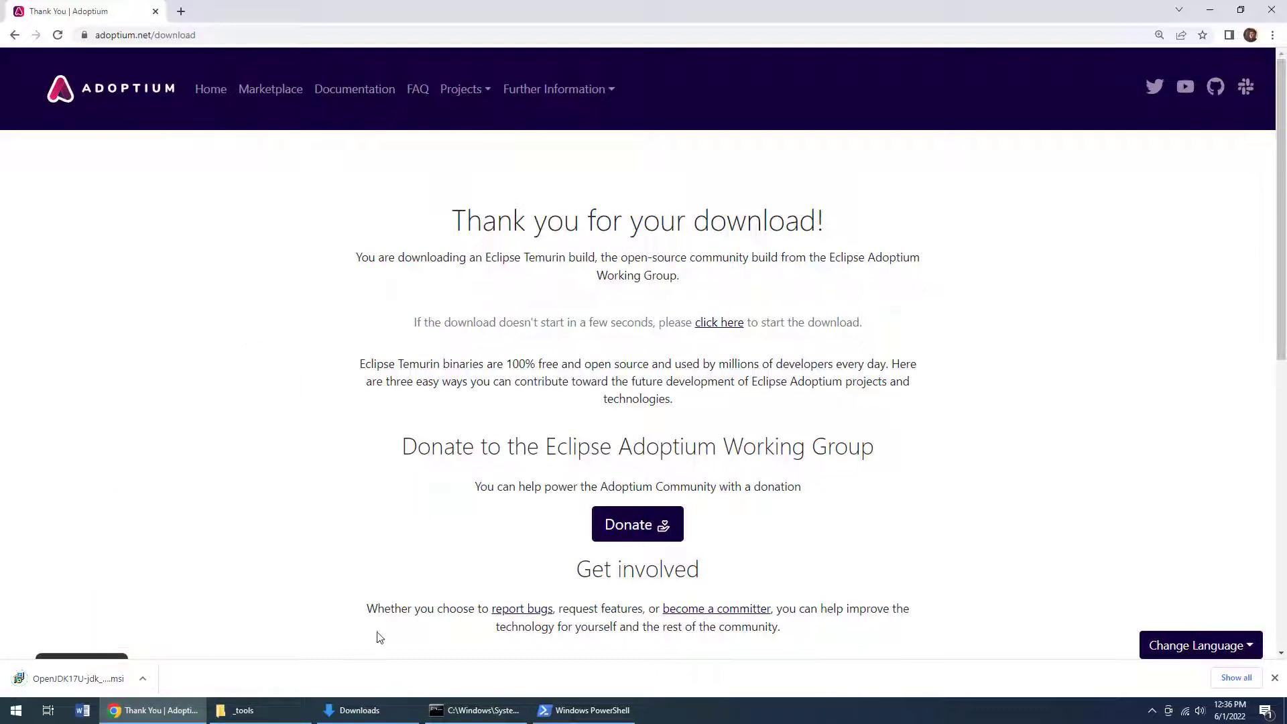
Open the Downloads folder and launch the OpenJDK17U .msi installer
click(360, 709)
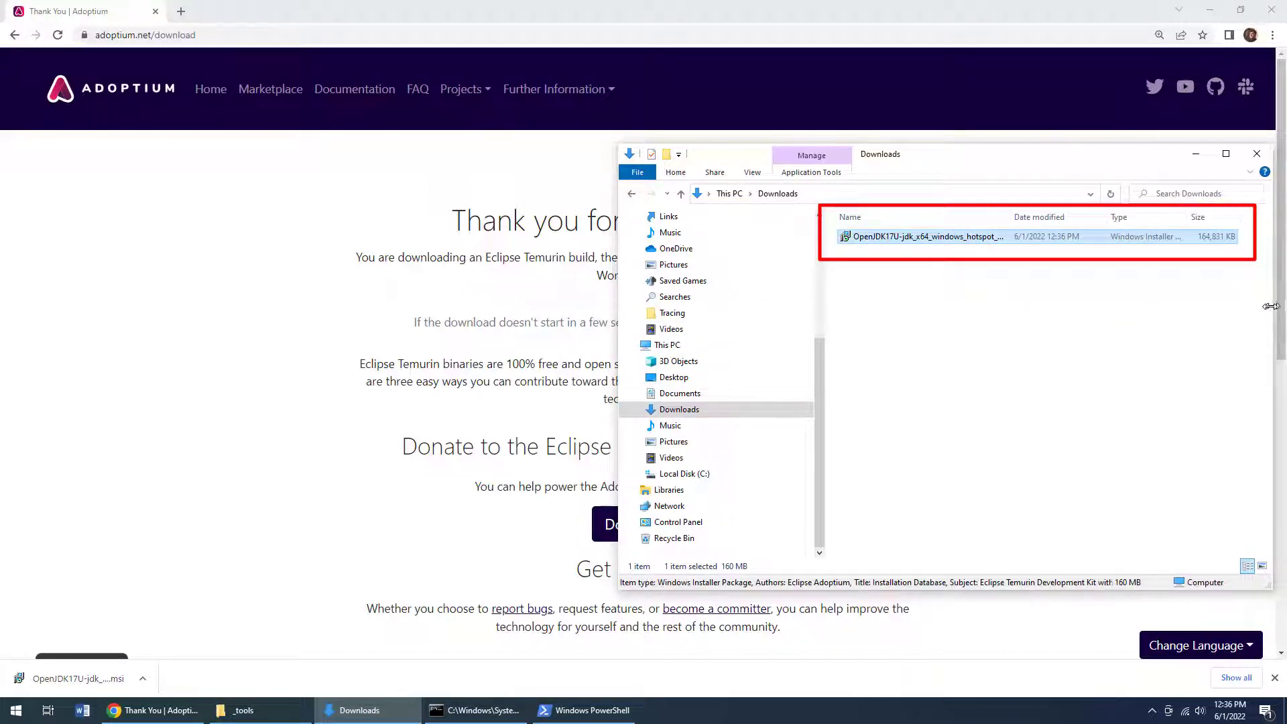
mouse_move(1096, 374)
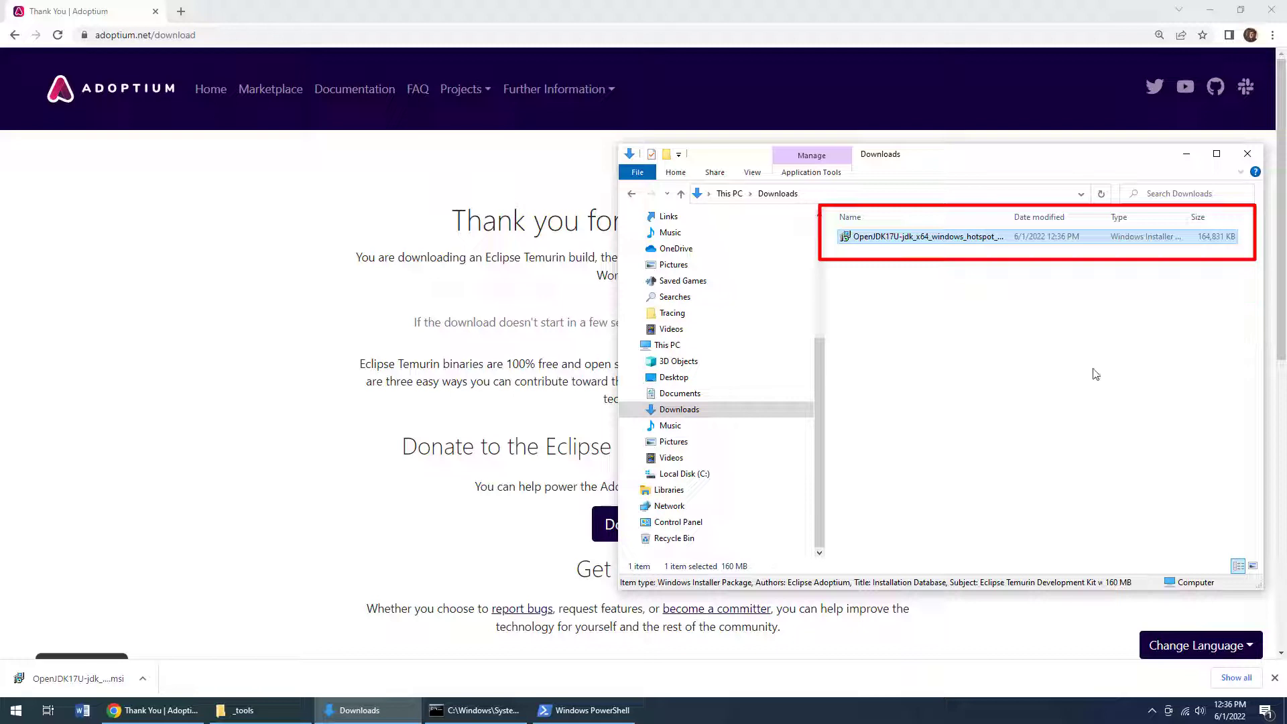
mouse_move(921, 236)
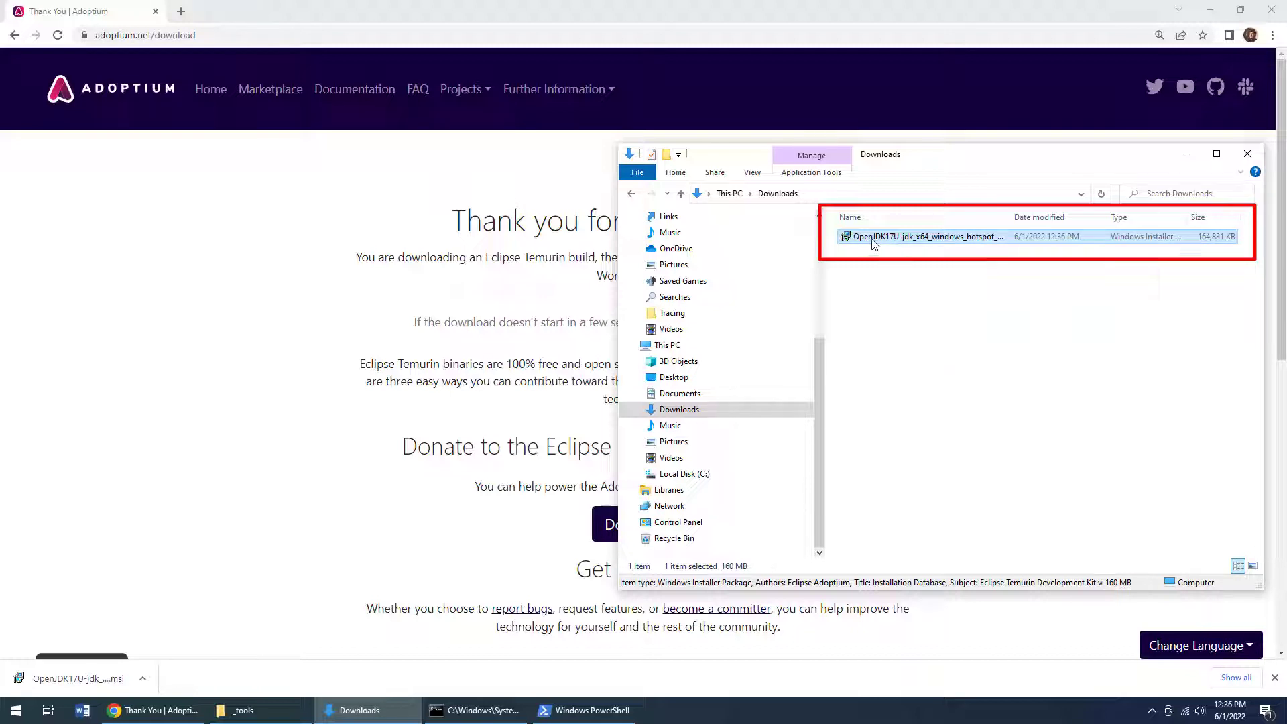
double_click(919, 237)
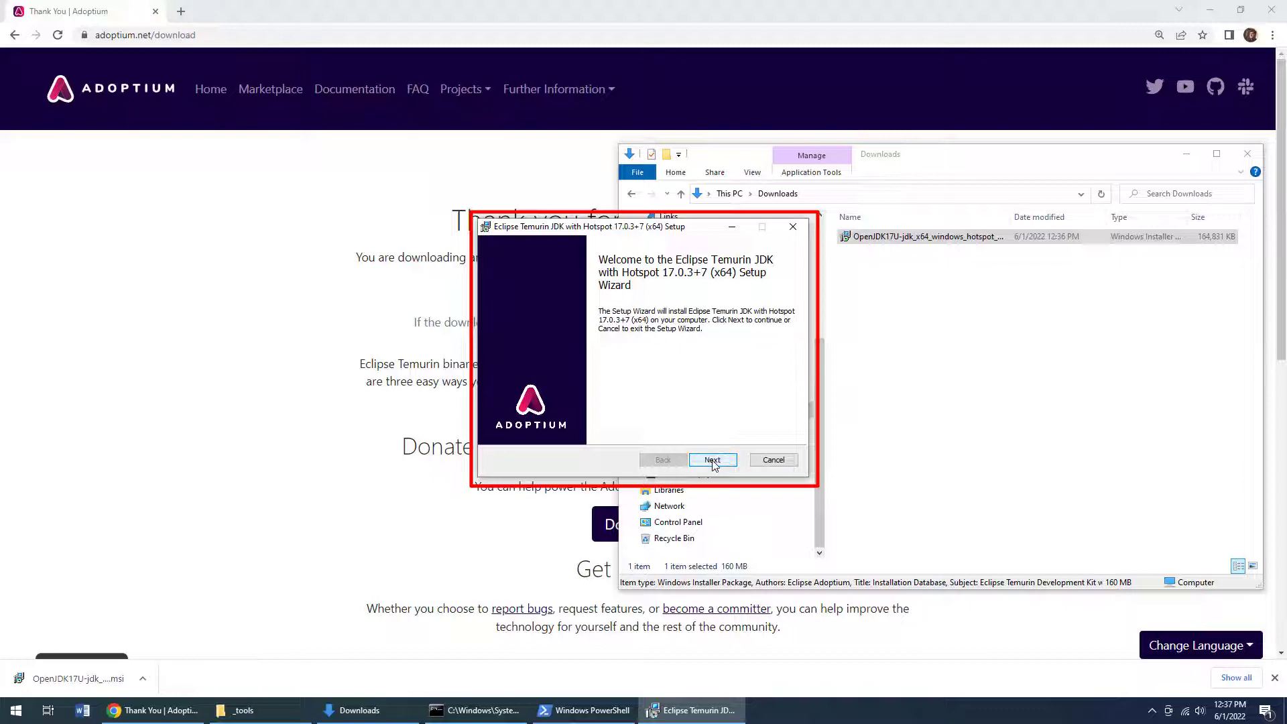
Move to Custom Setup and enable the Set JAVA_HOME variable feature alongside PATH and .jar
click(713, 460)
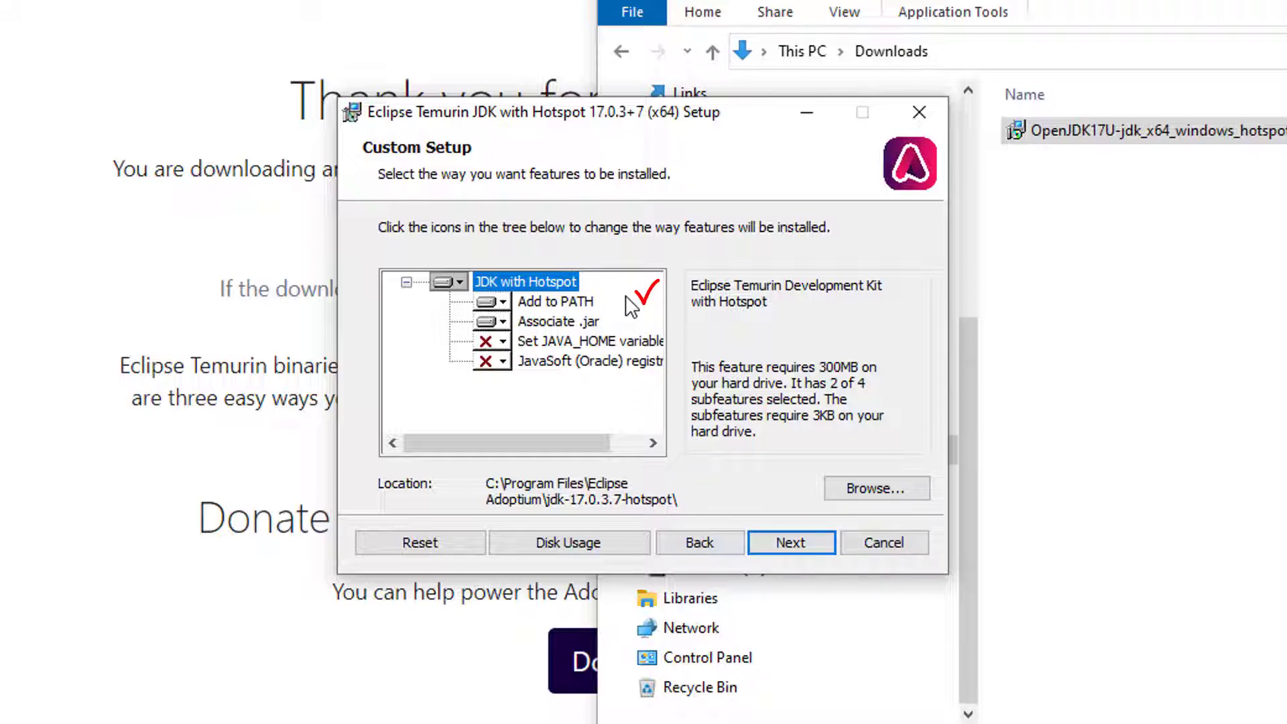
click(557, 321)
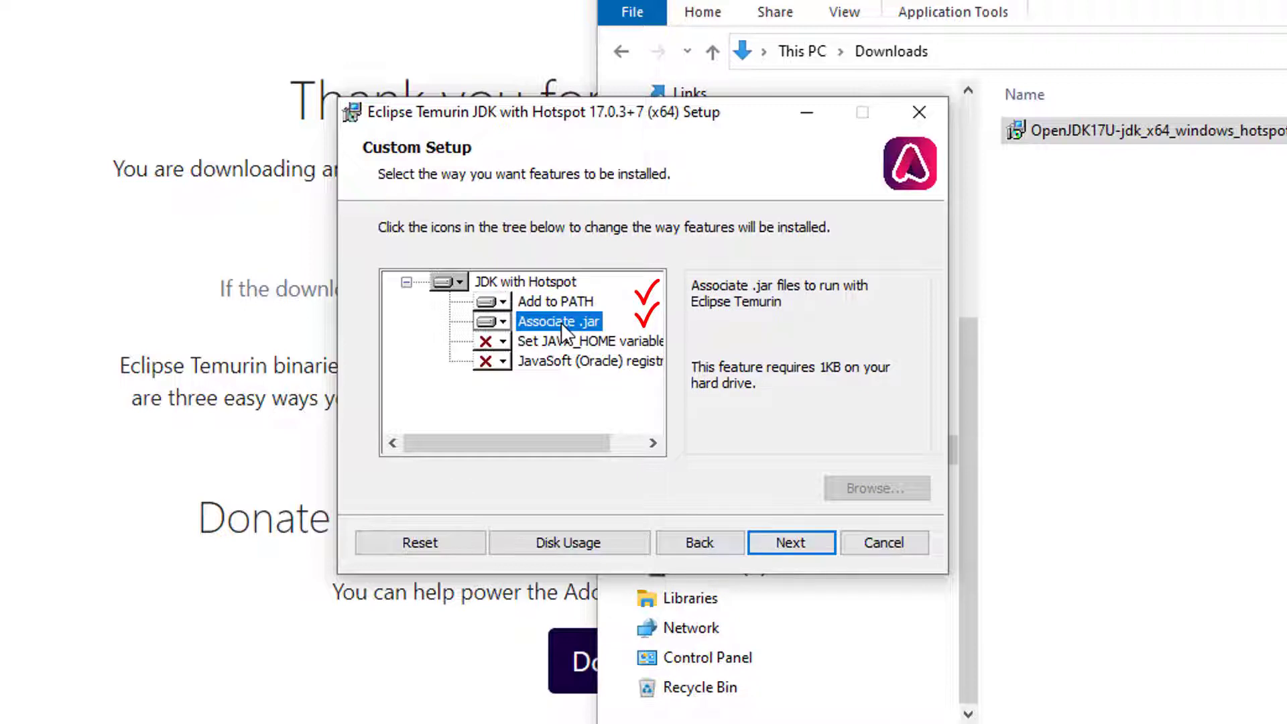
mouse_move(504, 348)
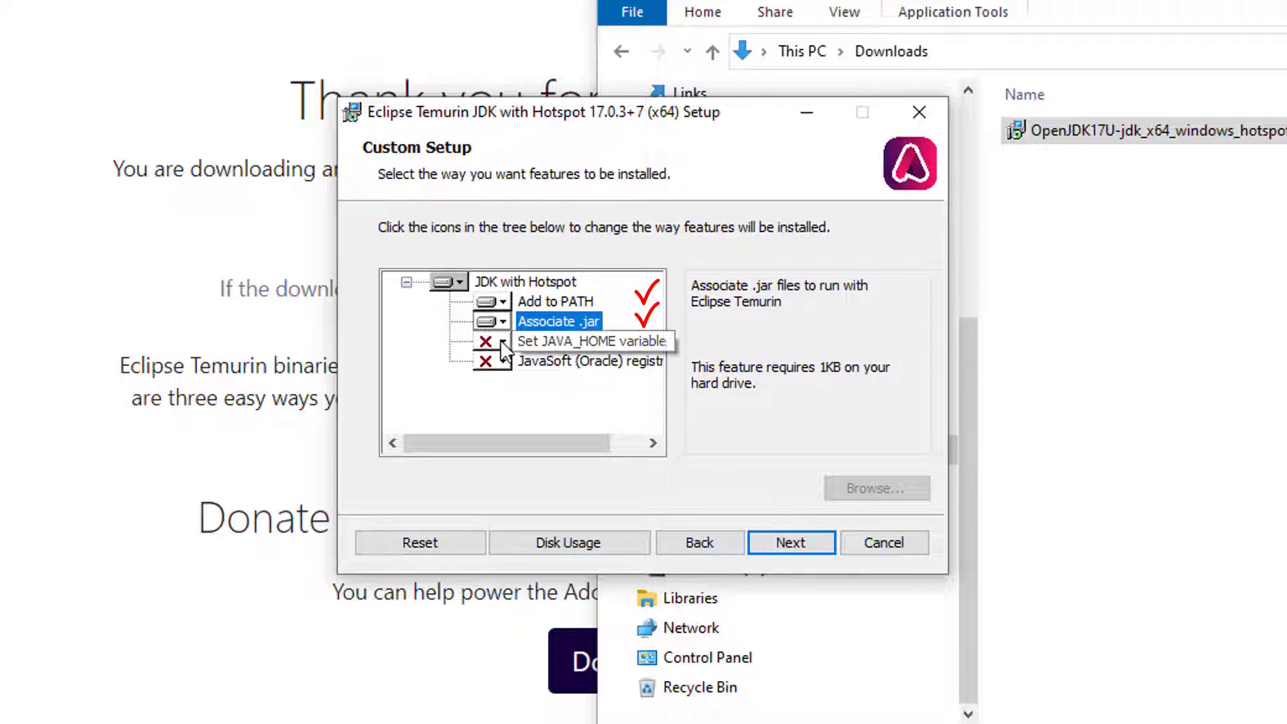
click(493, 340)
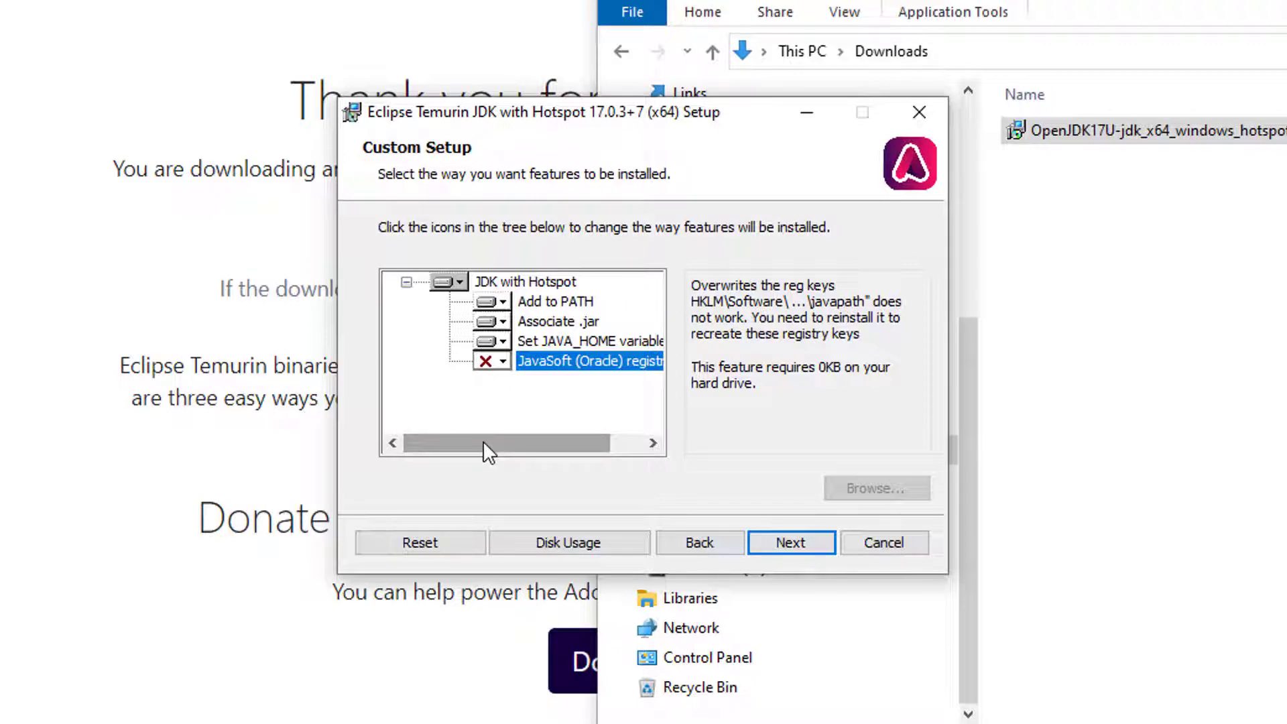
click(524, 282)
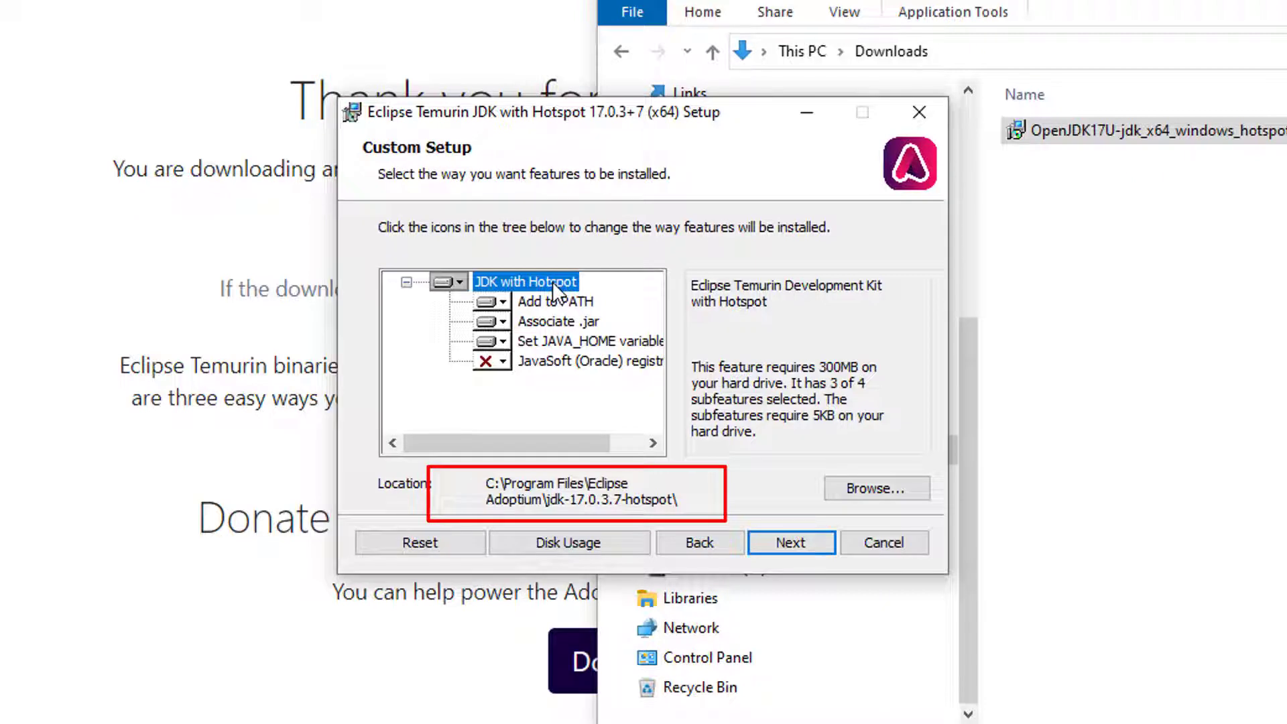
mouse_move(607, 292)
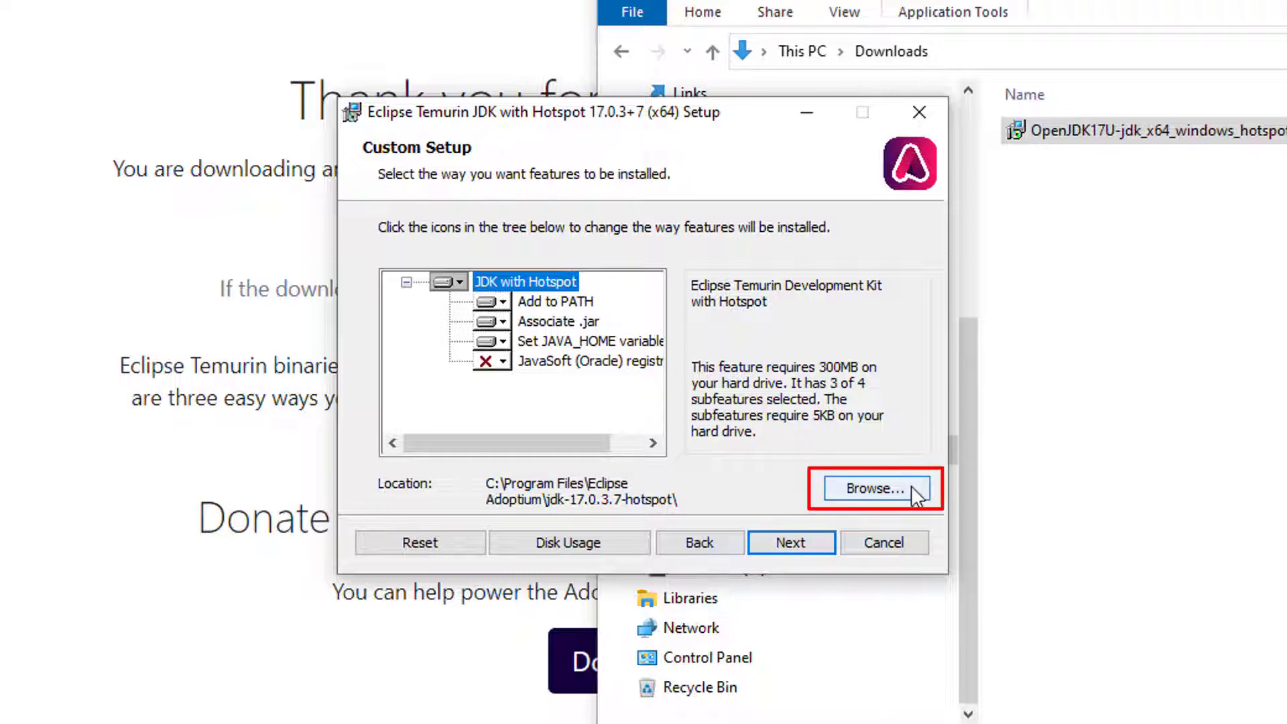
Change the JDK install folder to C:\_tools\jdk-17 through Browse
click(873, 488)
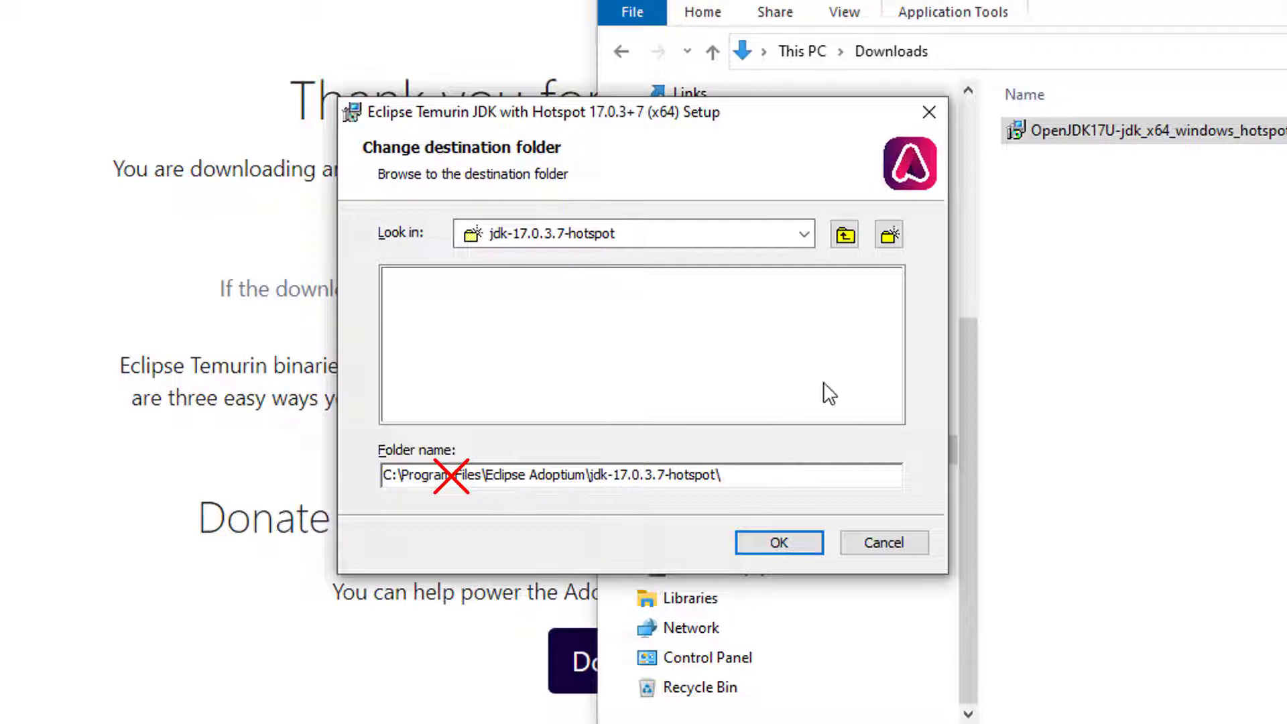
click(803, 233)
text(C:\_tools\)
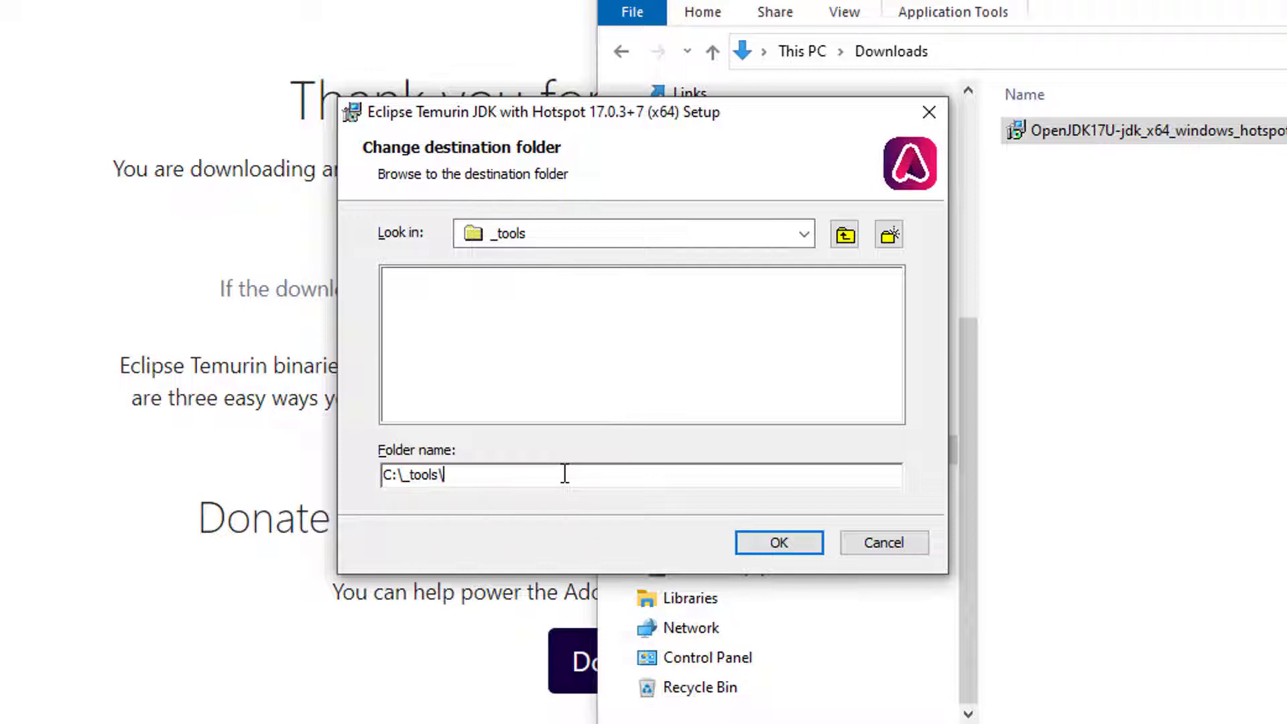
text(jdk-17)
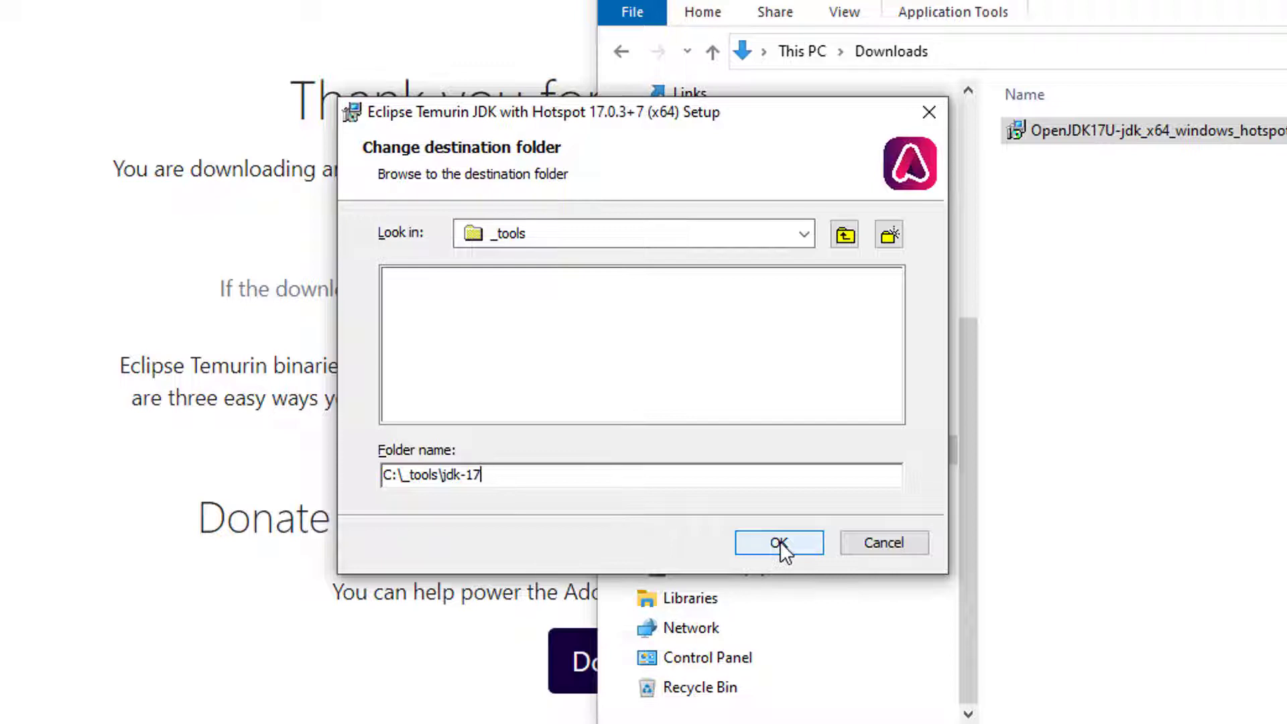
click(776, 542)
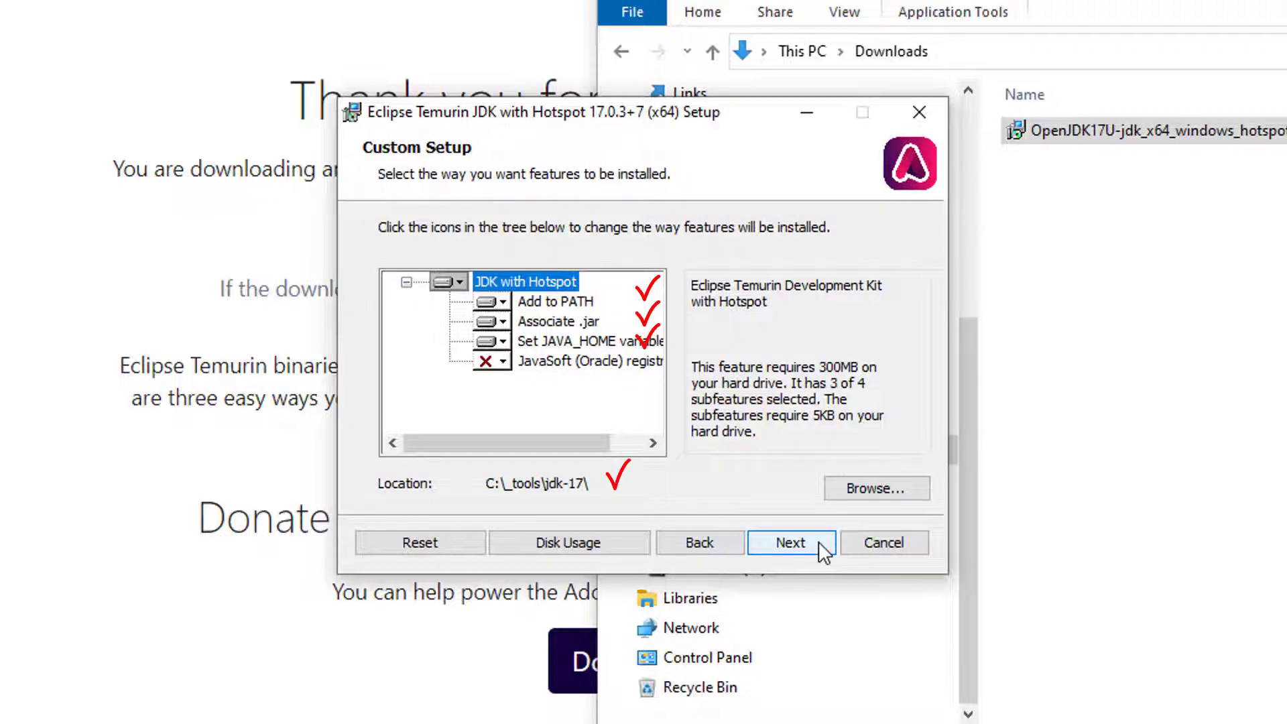
Install JDK 17.0.3+7 and finish the setup wizard
click(790, 542)
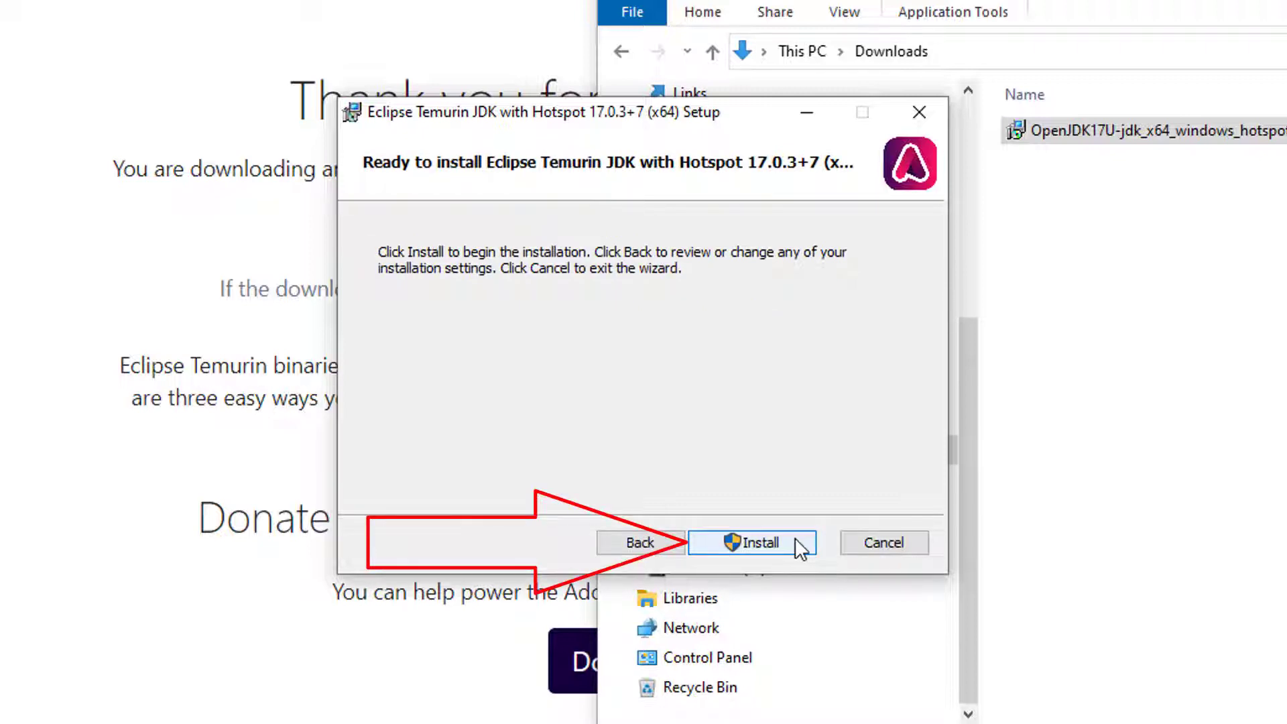
click(754, 543)
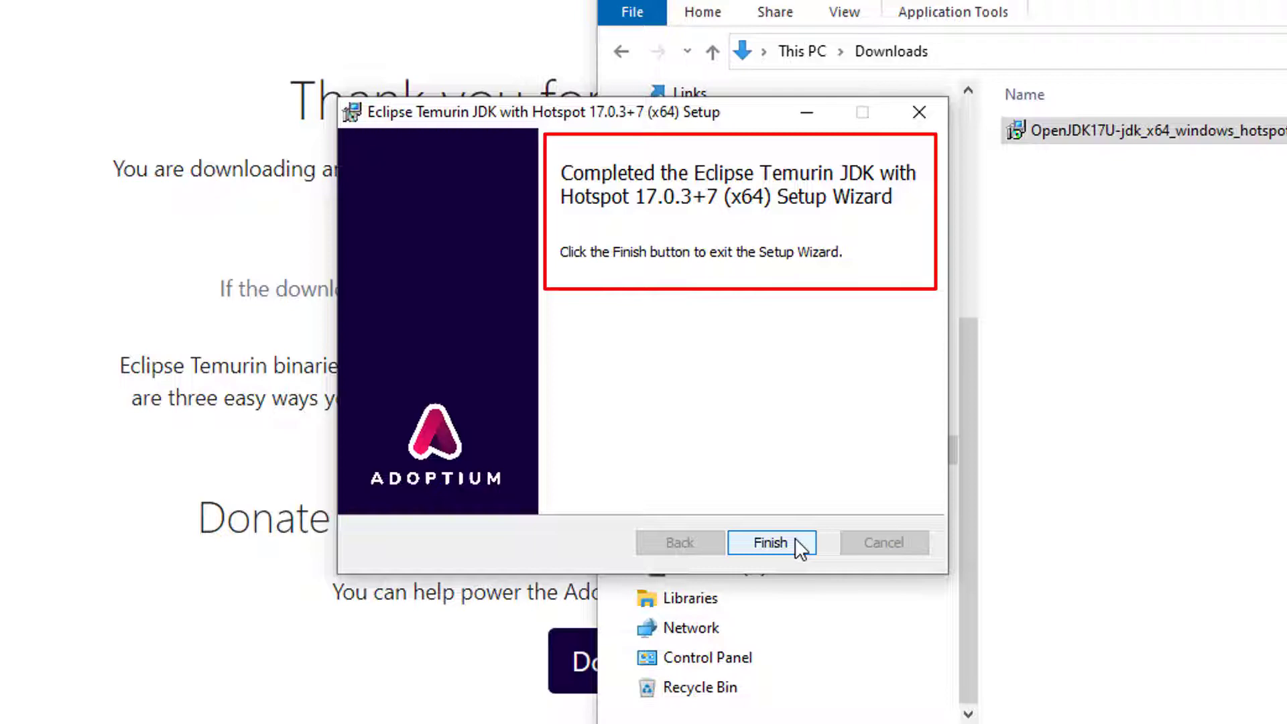
click(771, 542)
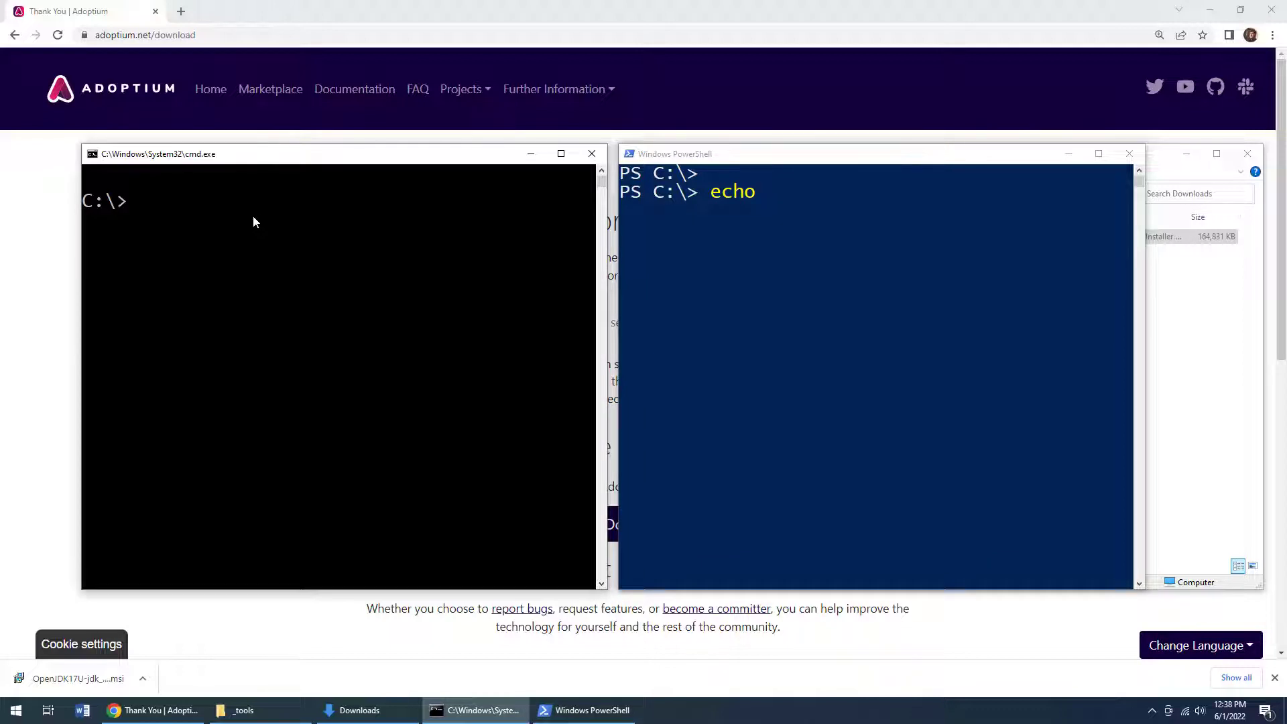
Run echo %JAVA_HOME% in the old console, see it unexpanded, and close it
text(echo)
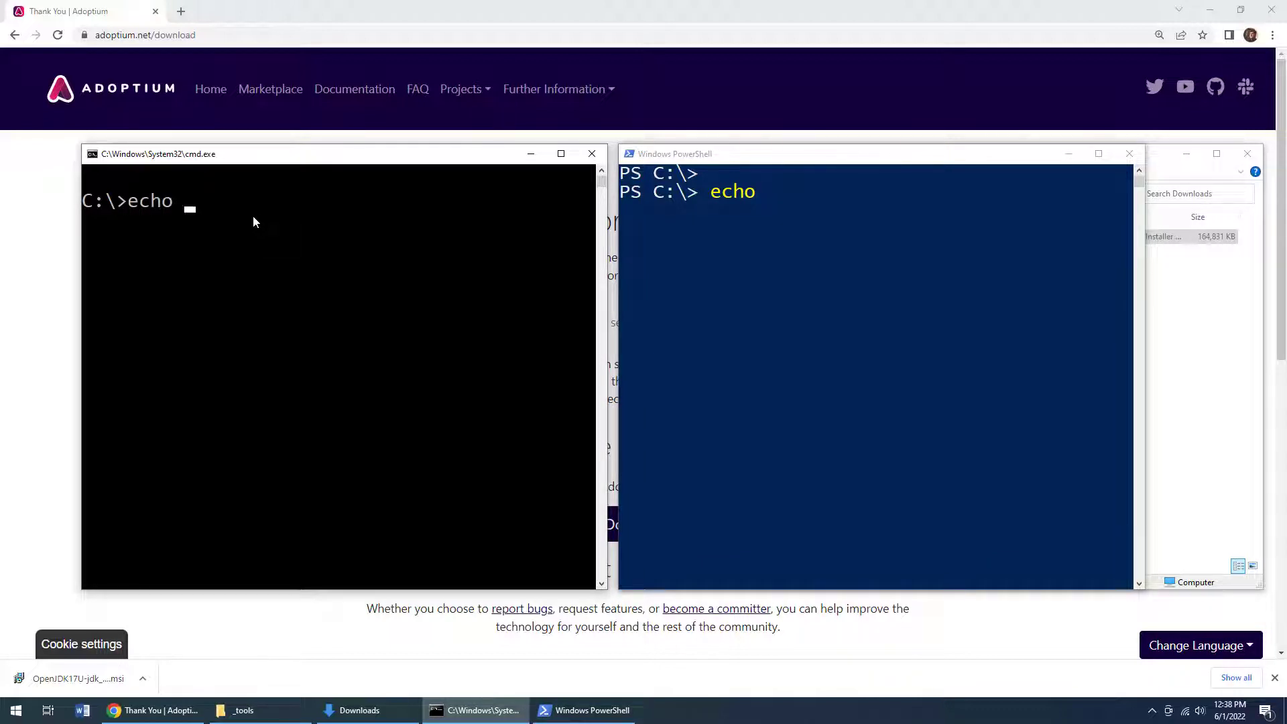
text(%)
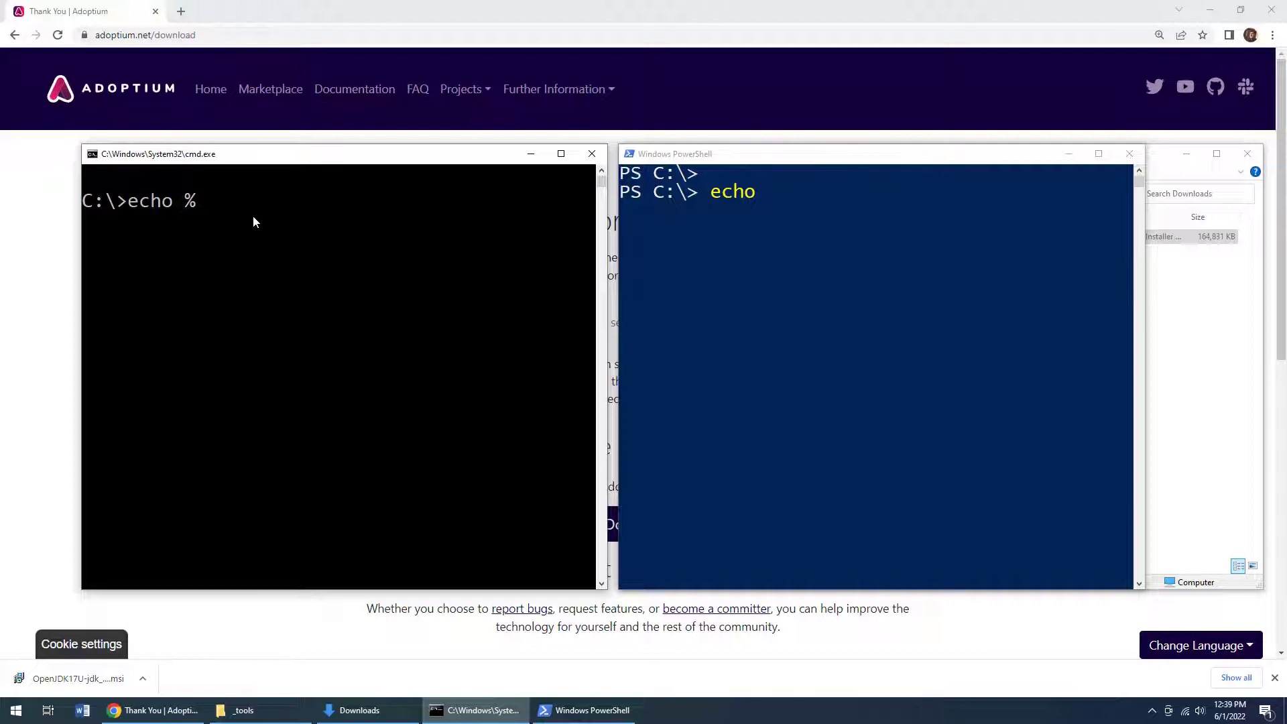
text(JAA)
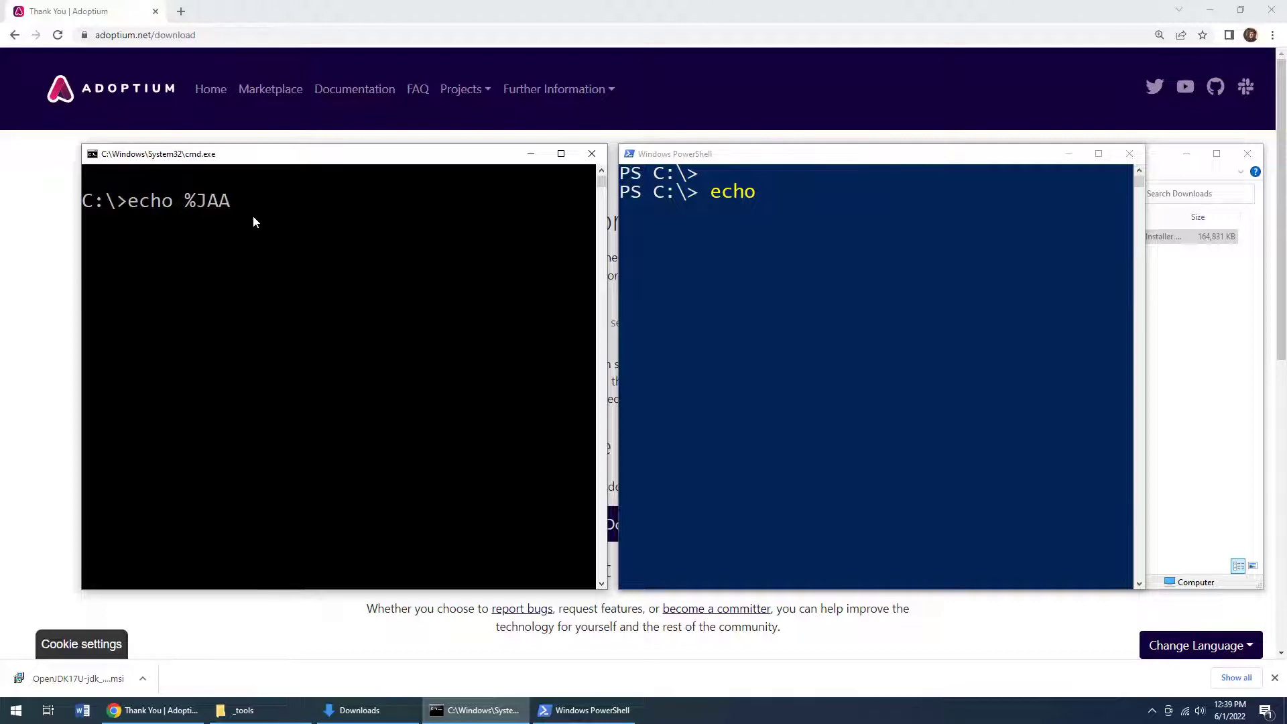
text(VA_HOM)
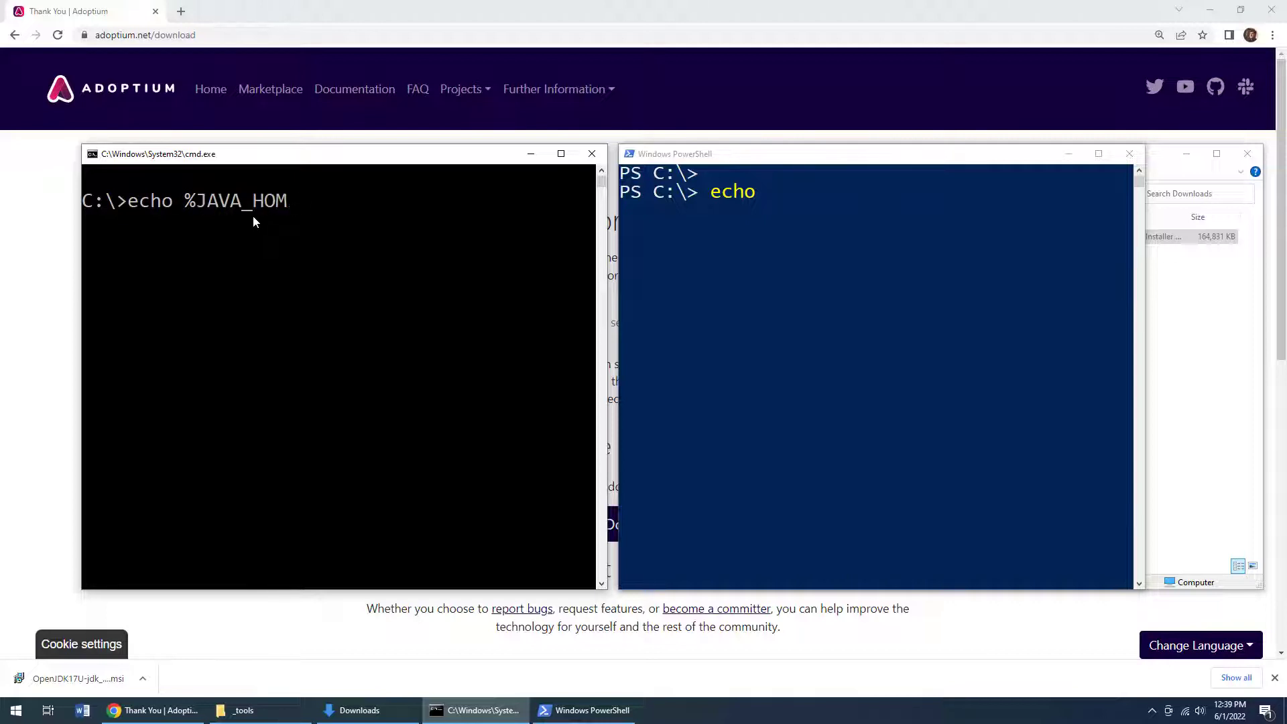
text(E%)
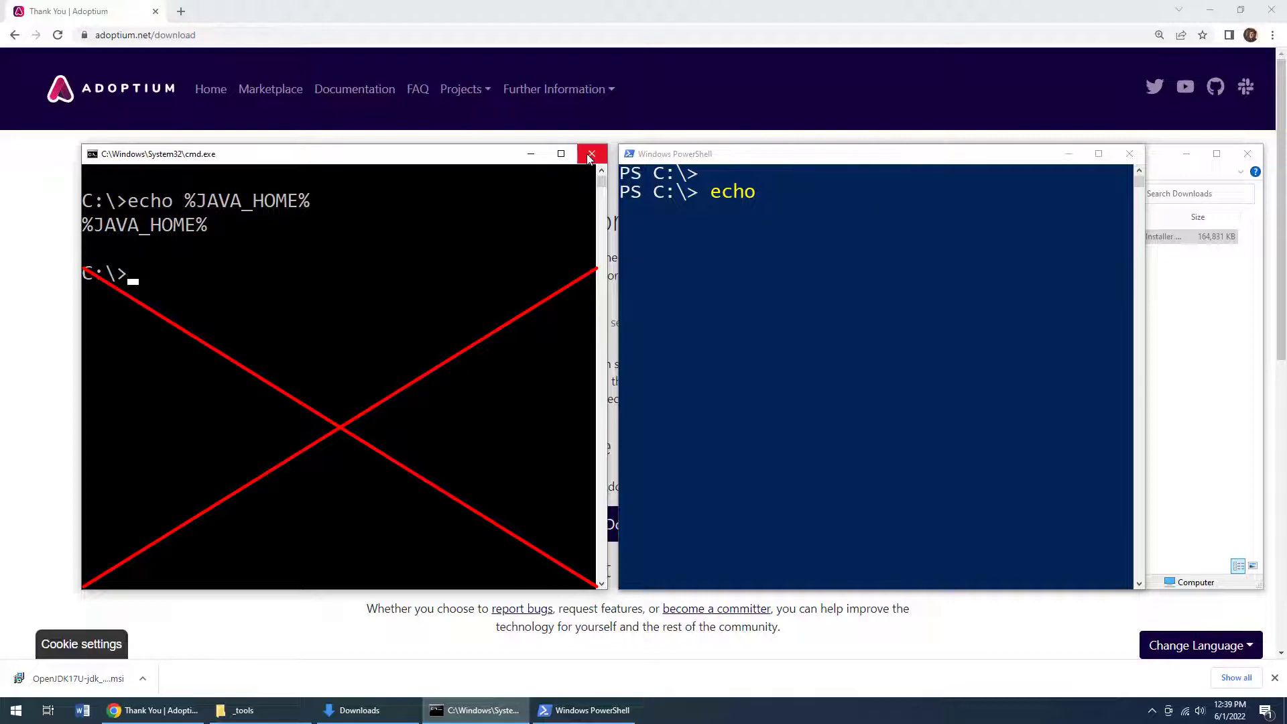
click(589, 154)
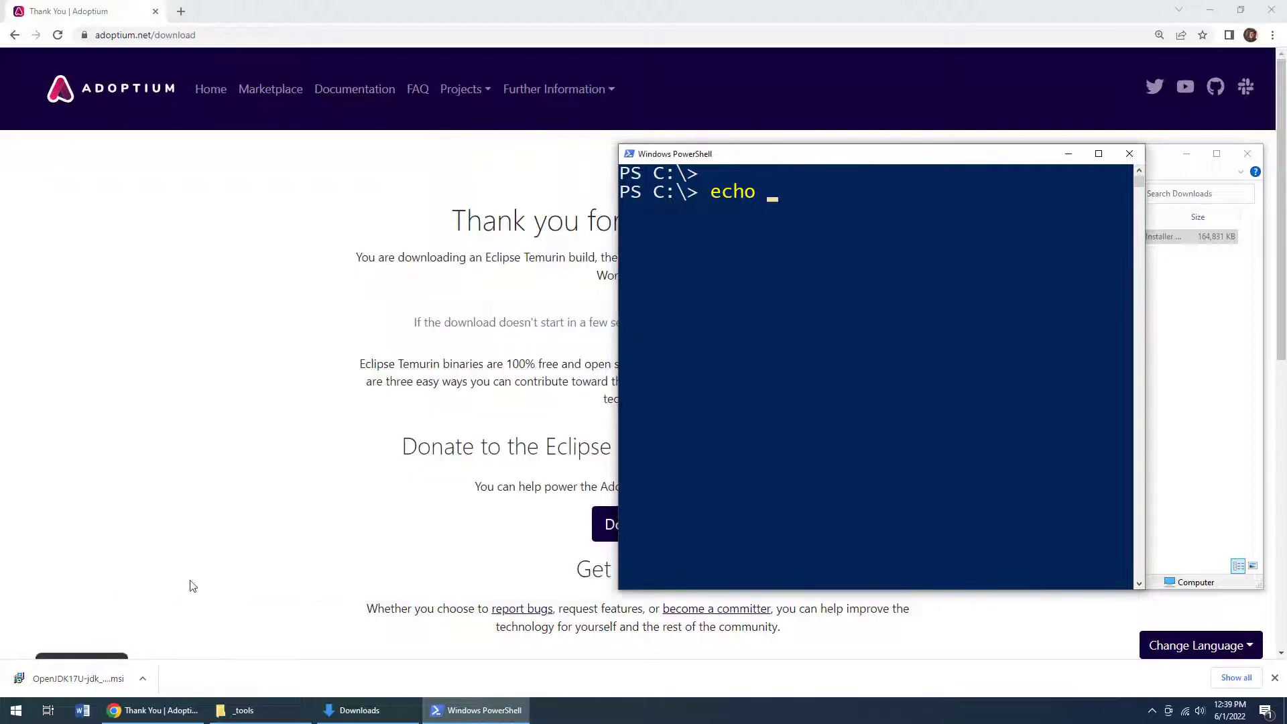
click(14, 710)
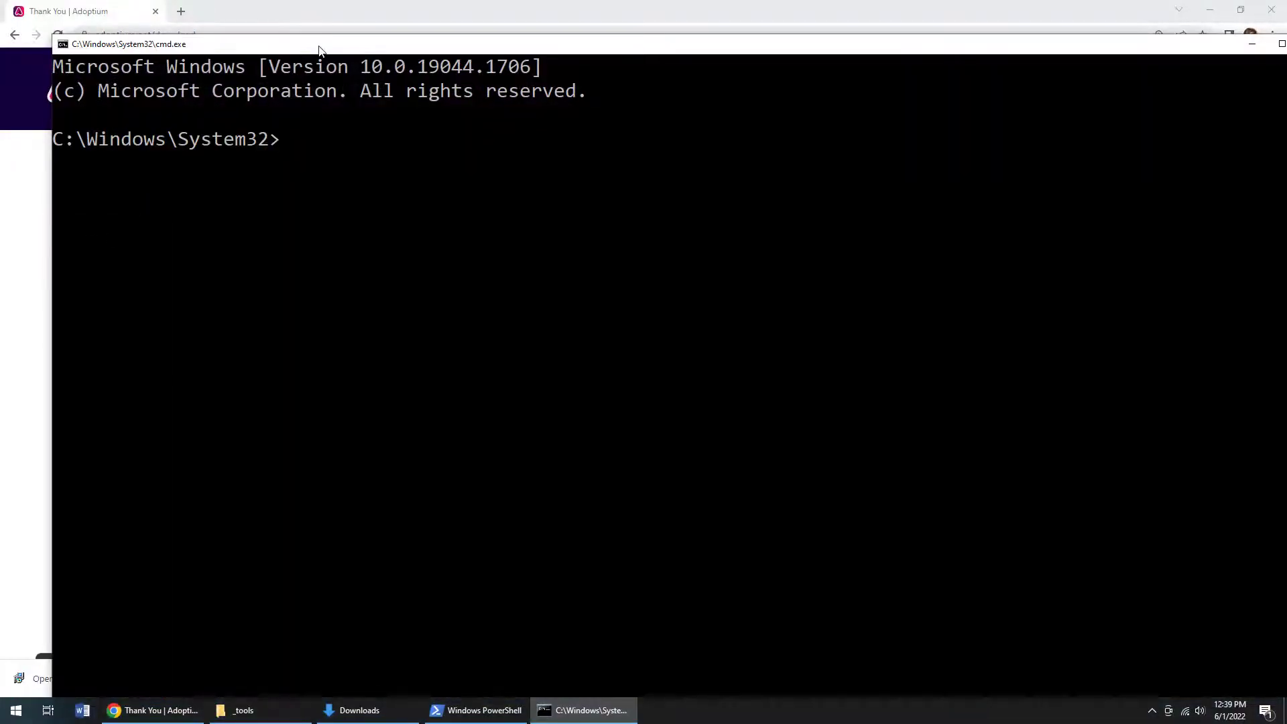
mouse_move(377, 204)
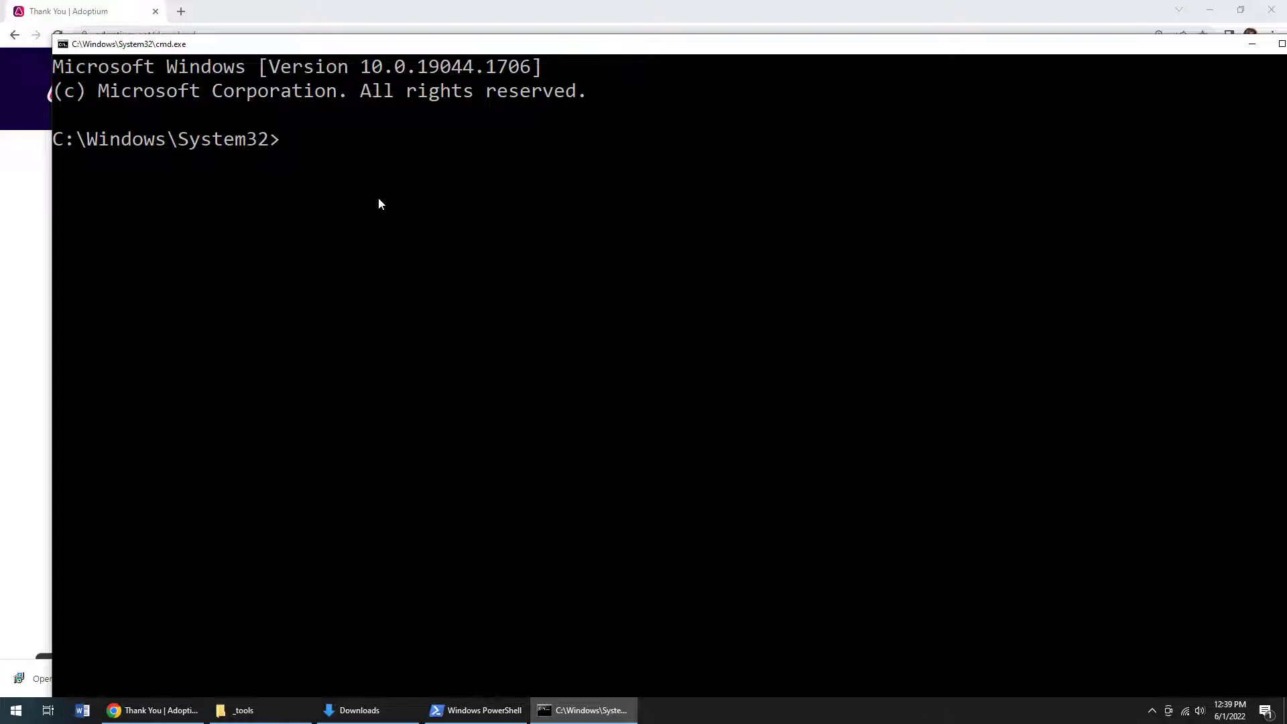
Confirm JAVA_HOME is C:\_tools\jdk-17\ and PATH starts with its bin, then check java -v
text(echo)
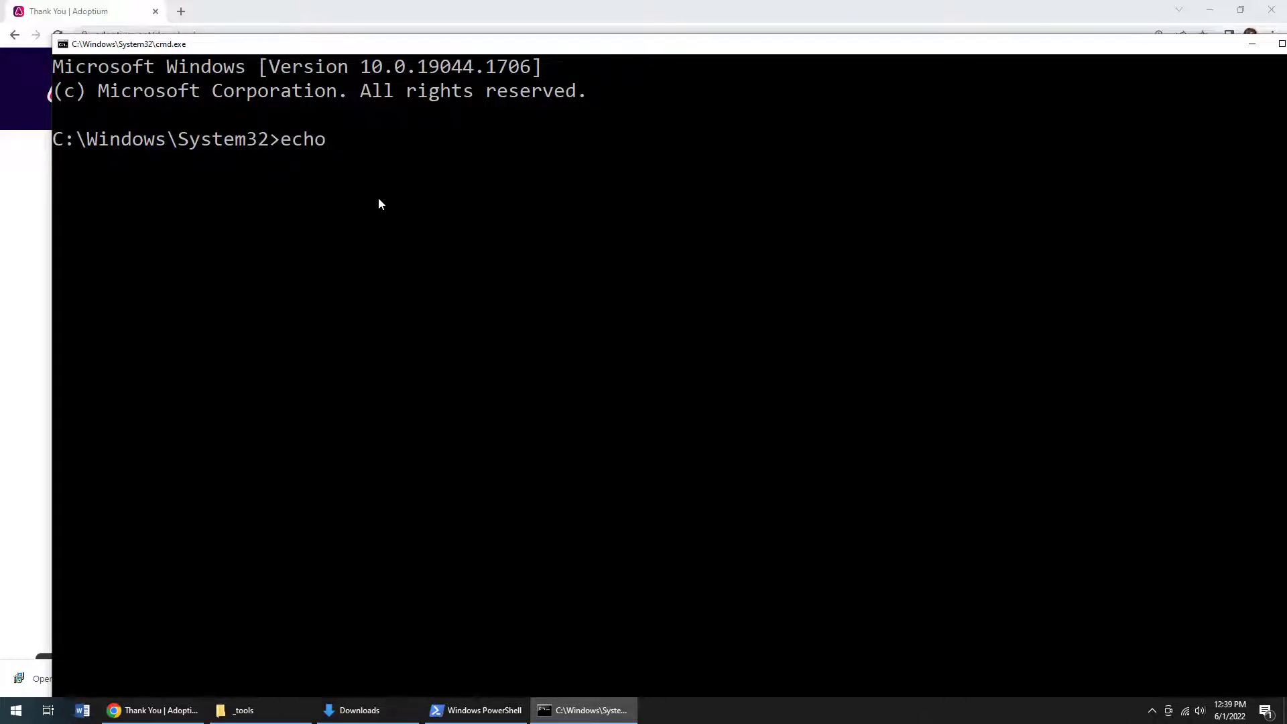
text(%JAVA_HOME%)
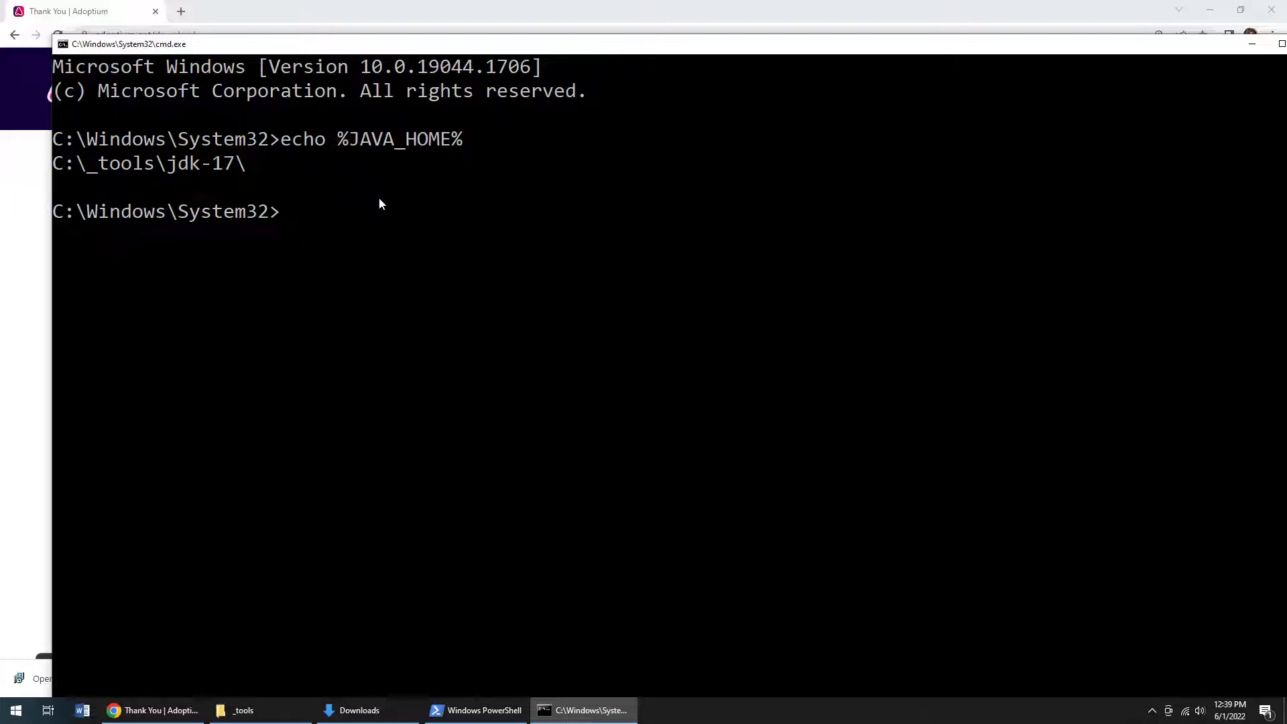
text(echo %)
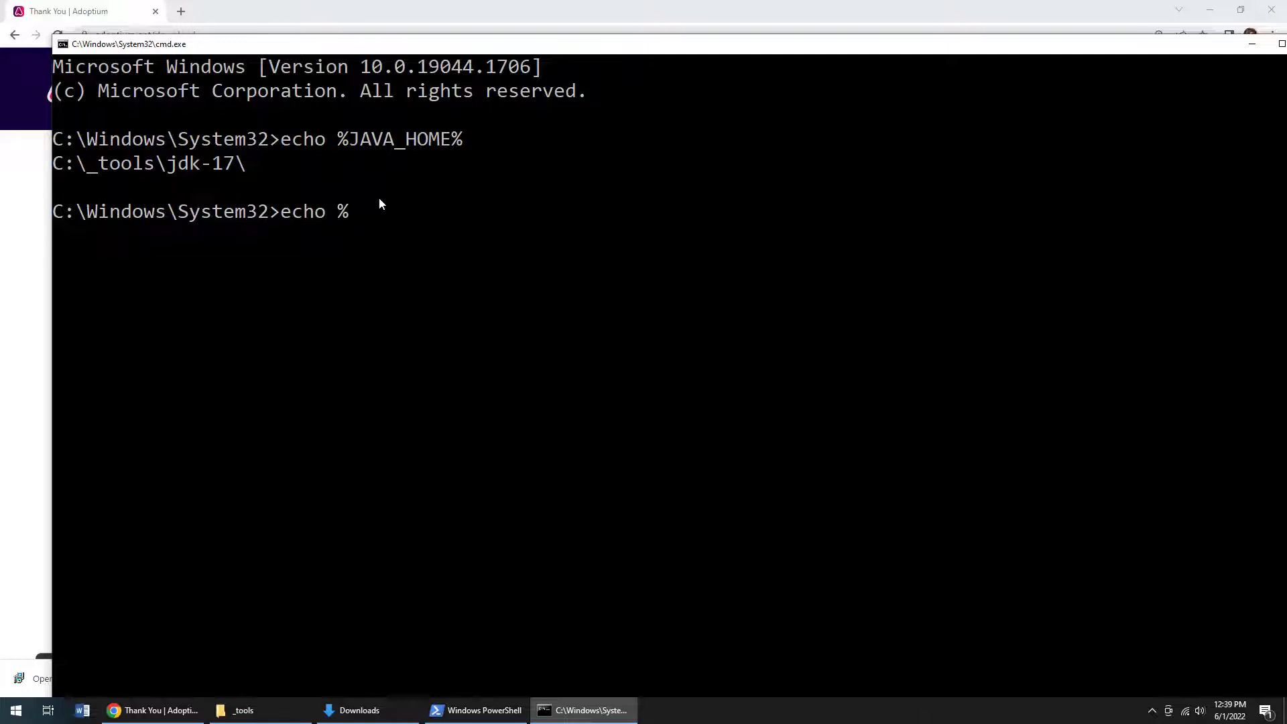
text(PATH%)
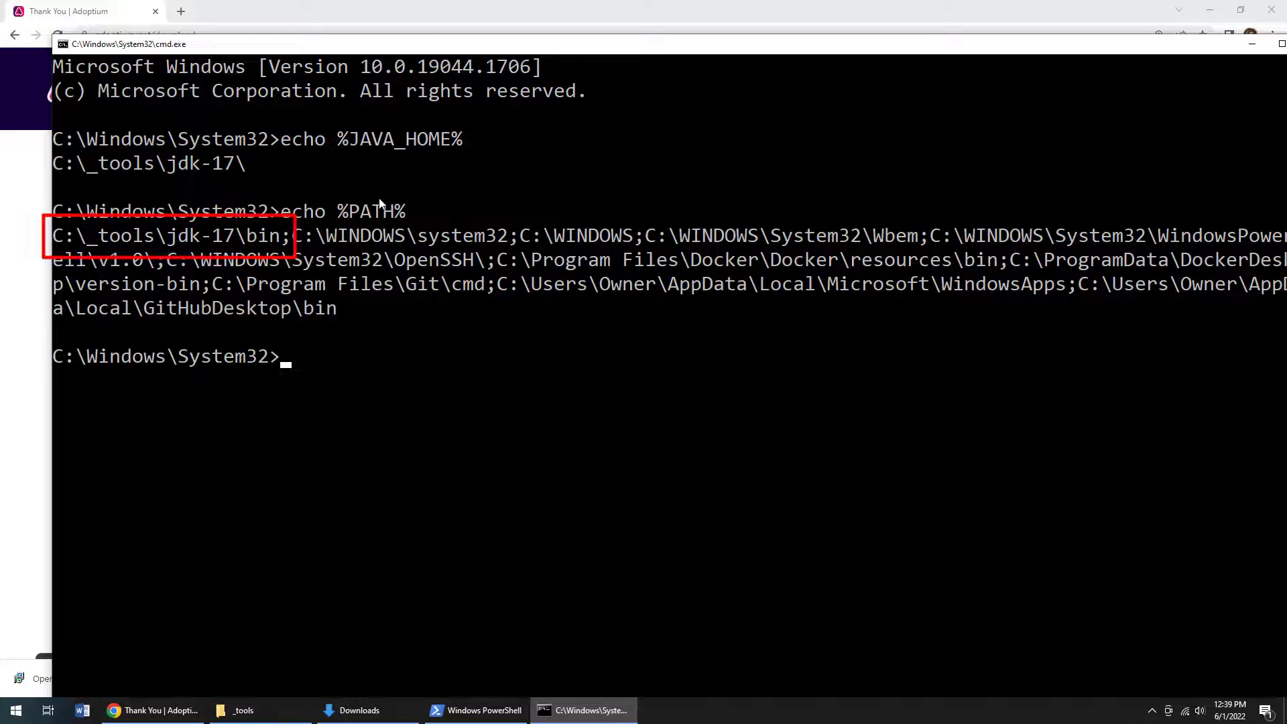
mouse_move(445, 210)
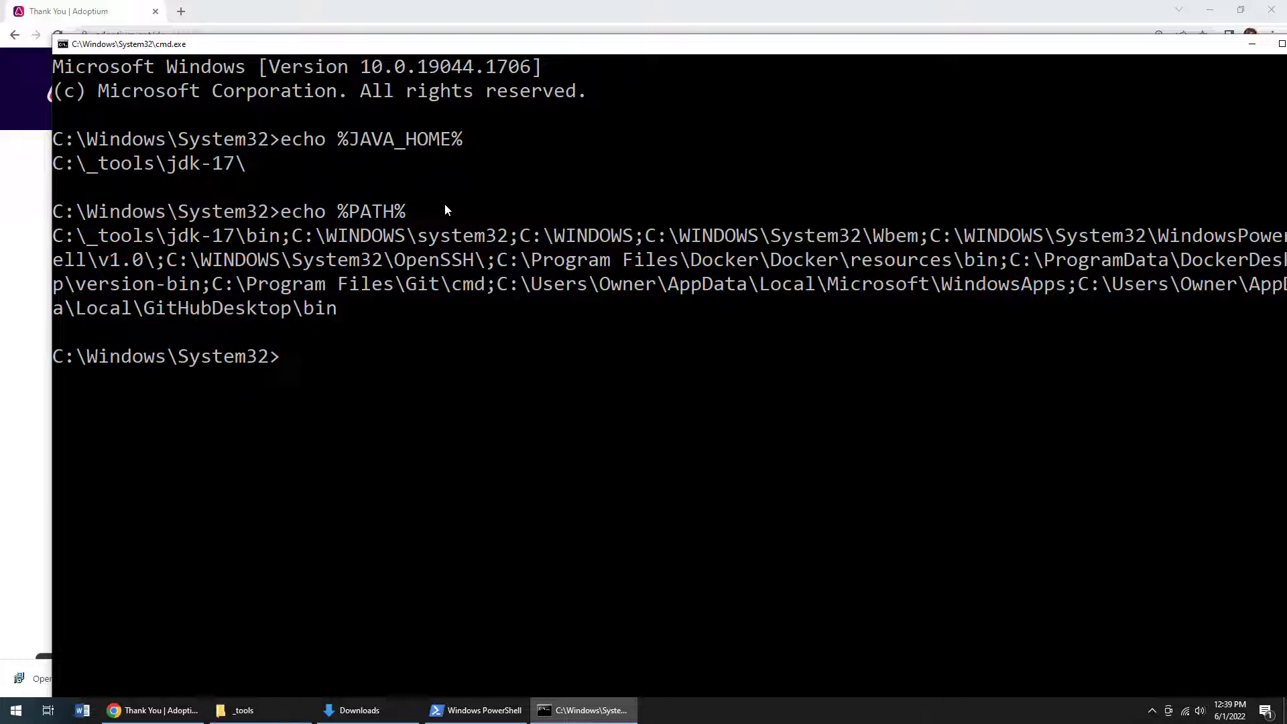
key(ctrl+l)
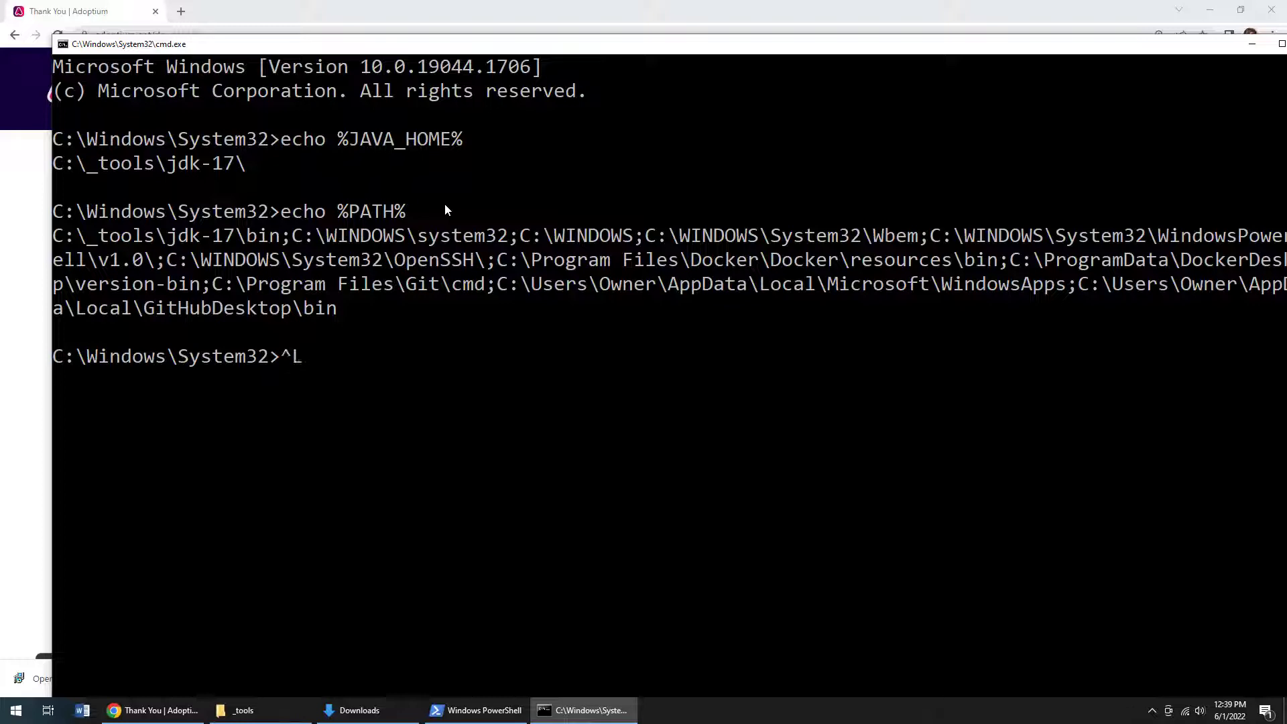
text(java -v)
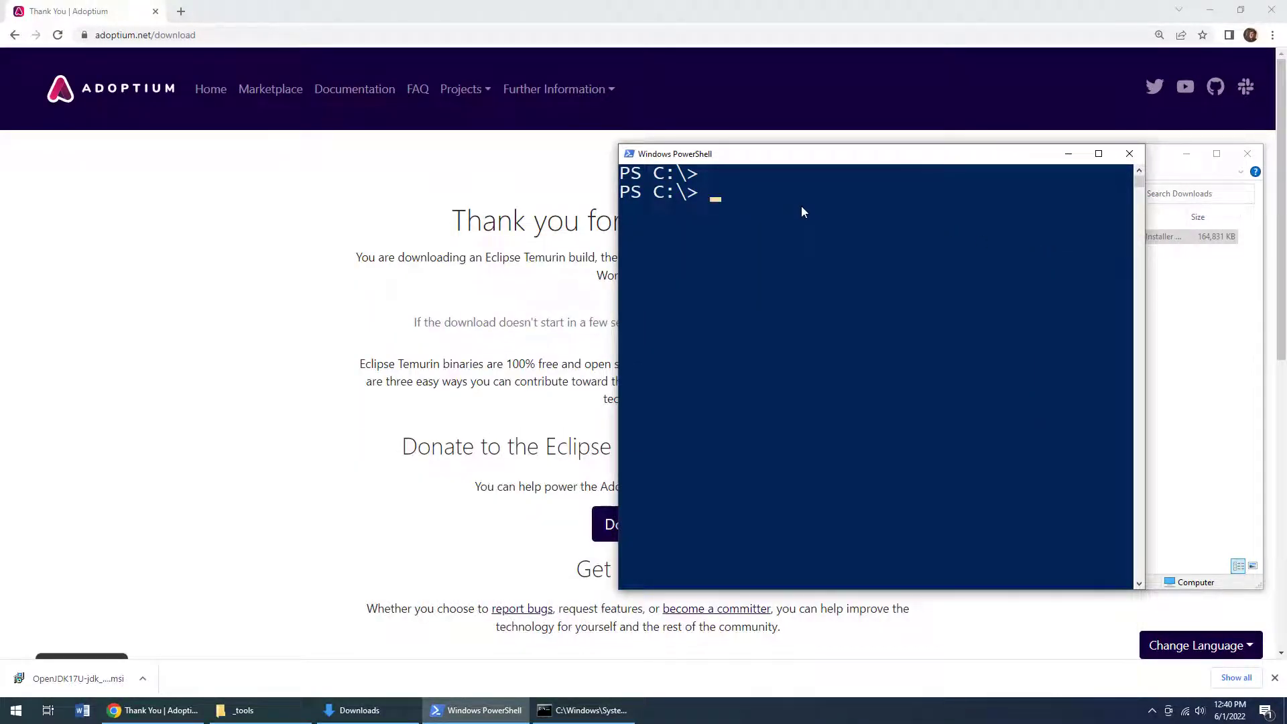
Run echo $env:JAVA_HOME in the old PowerShell and see it print nothing
text(echo)
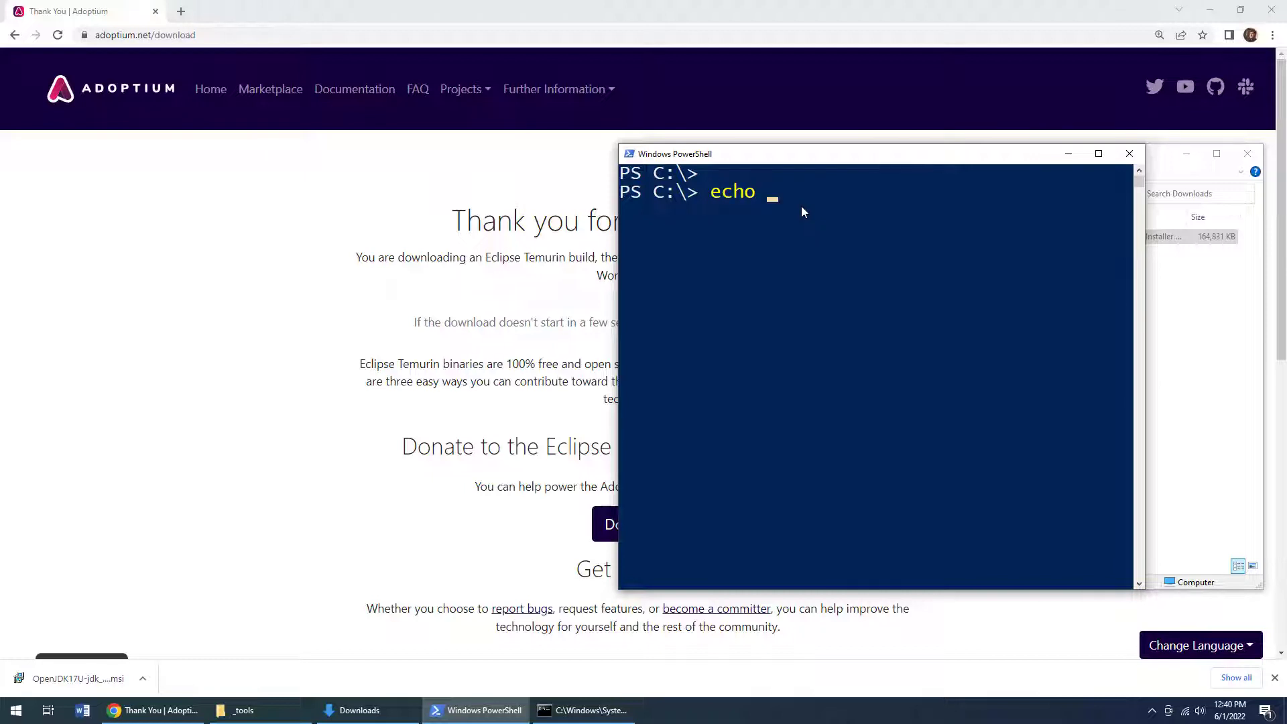
text($env:)
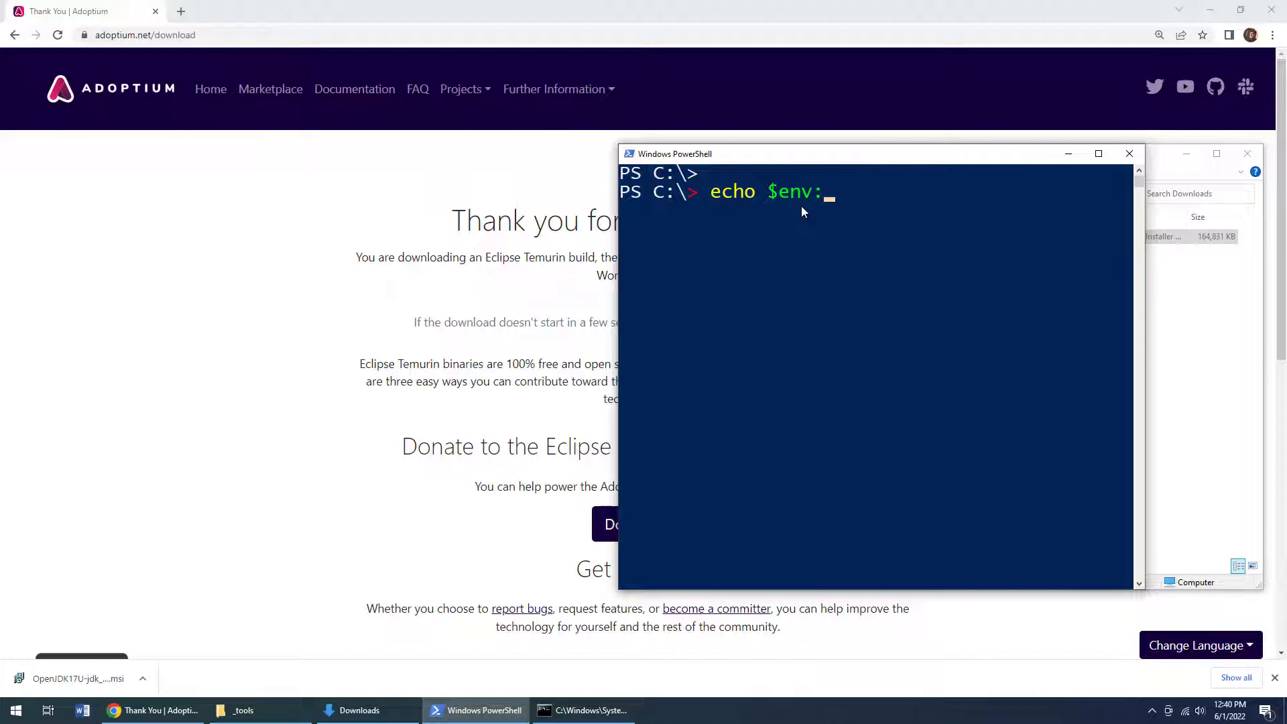
text(JAVA_HOME)
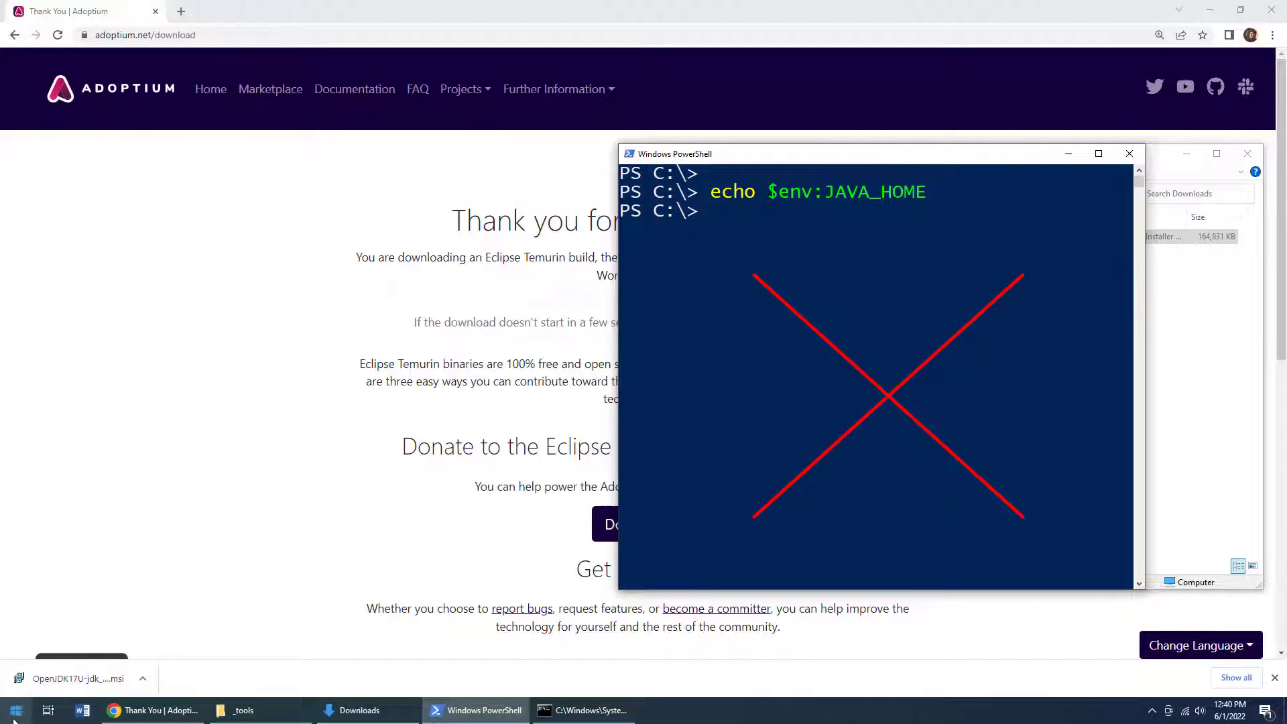
click(14, 709)
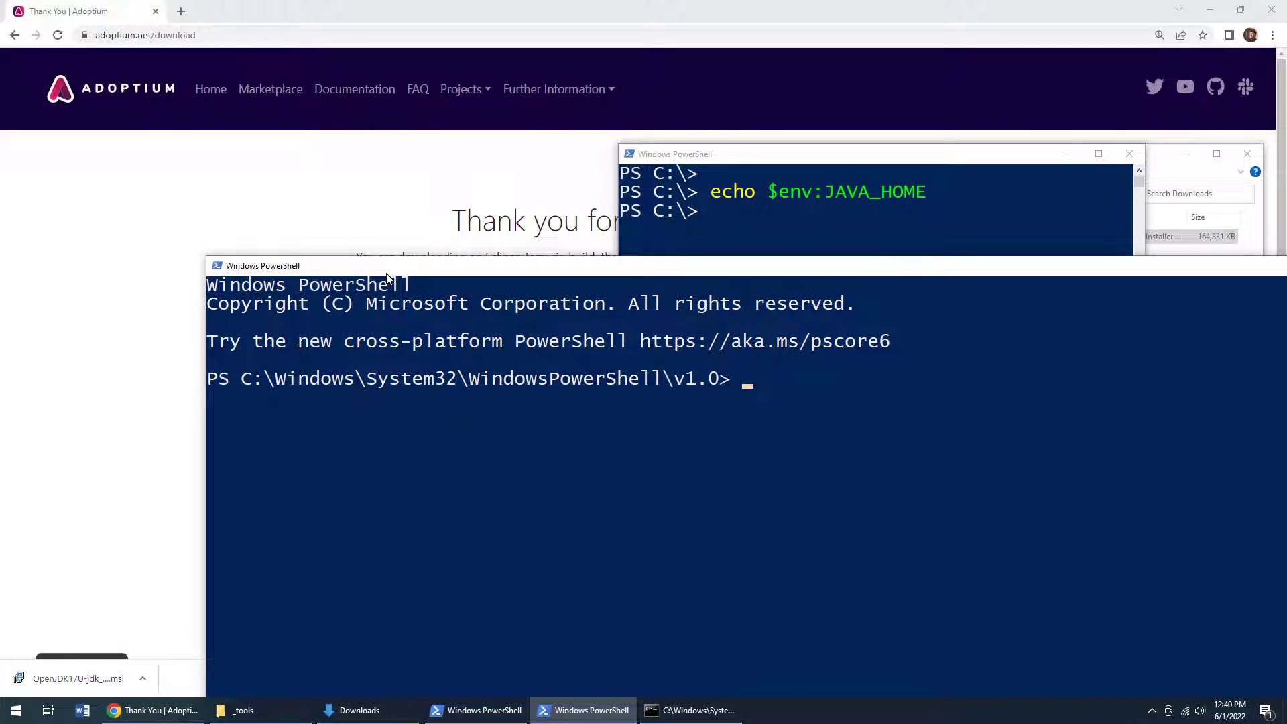
Begin typing echo $env:JAVA_HOME in the new PowerShell session
text(echo $e)
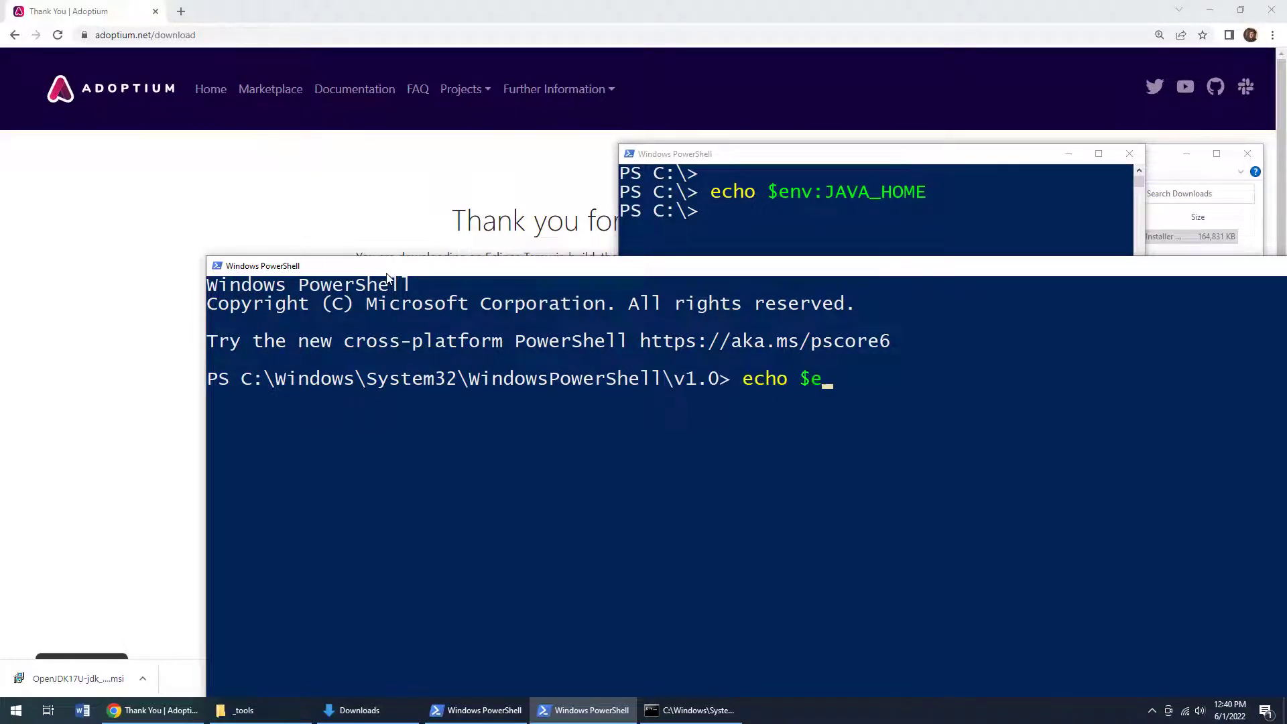
text(nv:JAVA_)
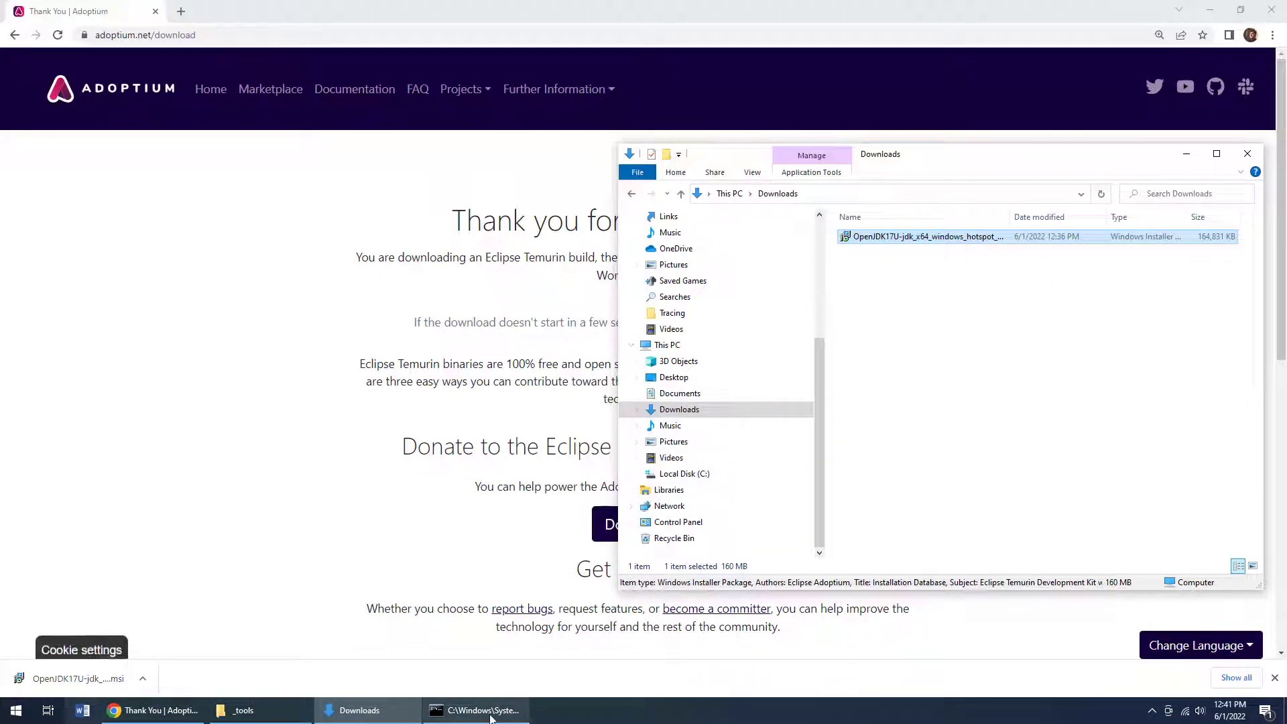
mouse_move(476, 709)
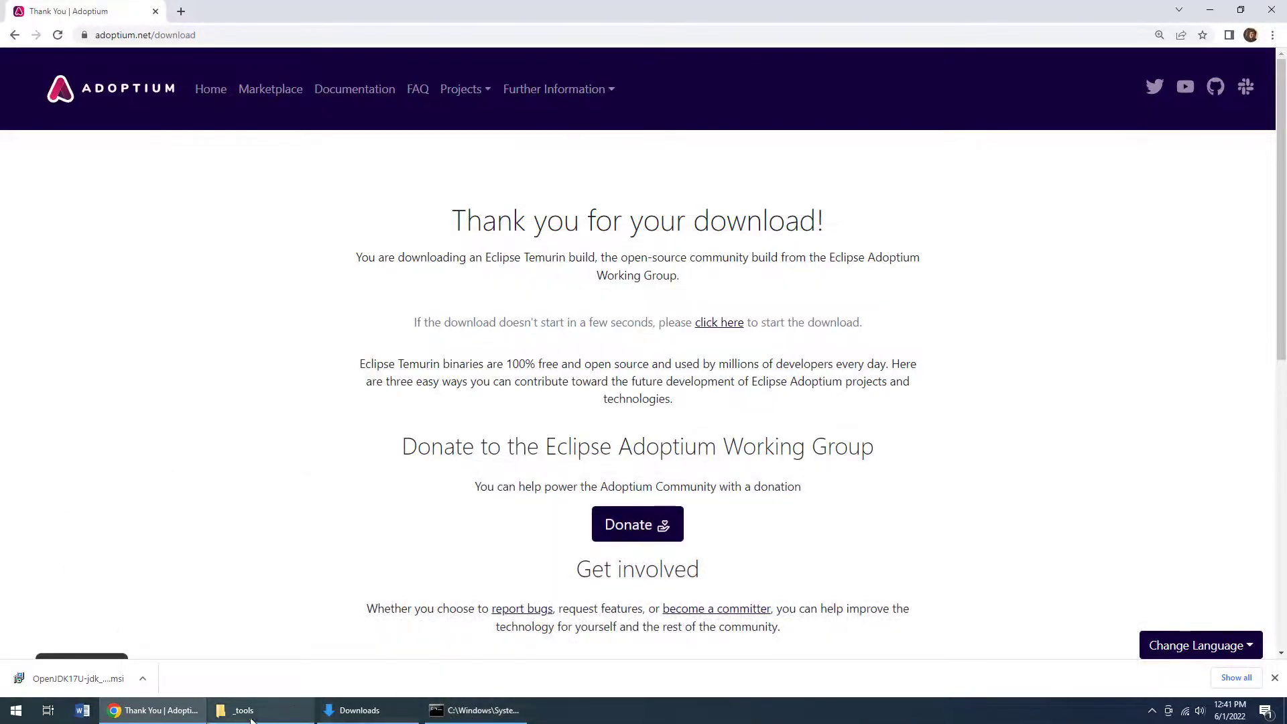
Open the jdk-17 bin folder from the _tools File Explorer window
click(243, 710)
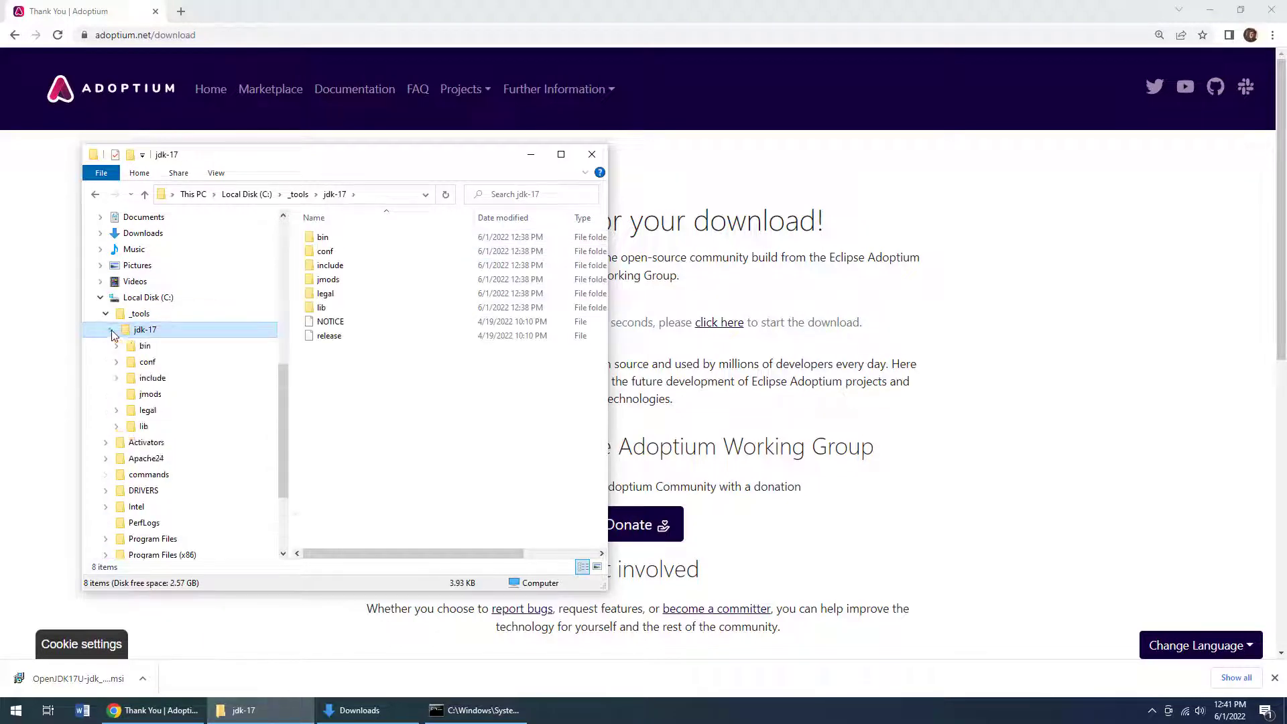
click(145, 346)
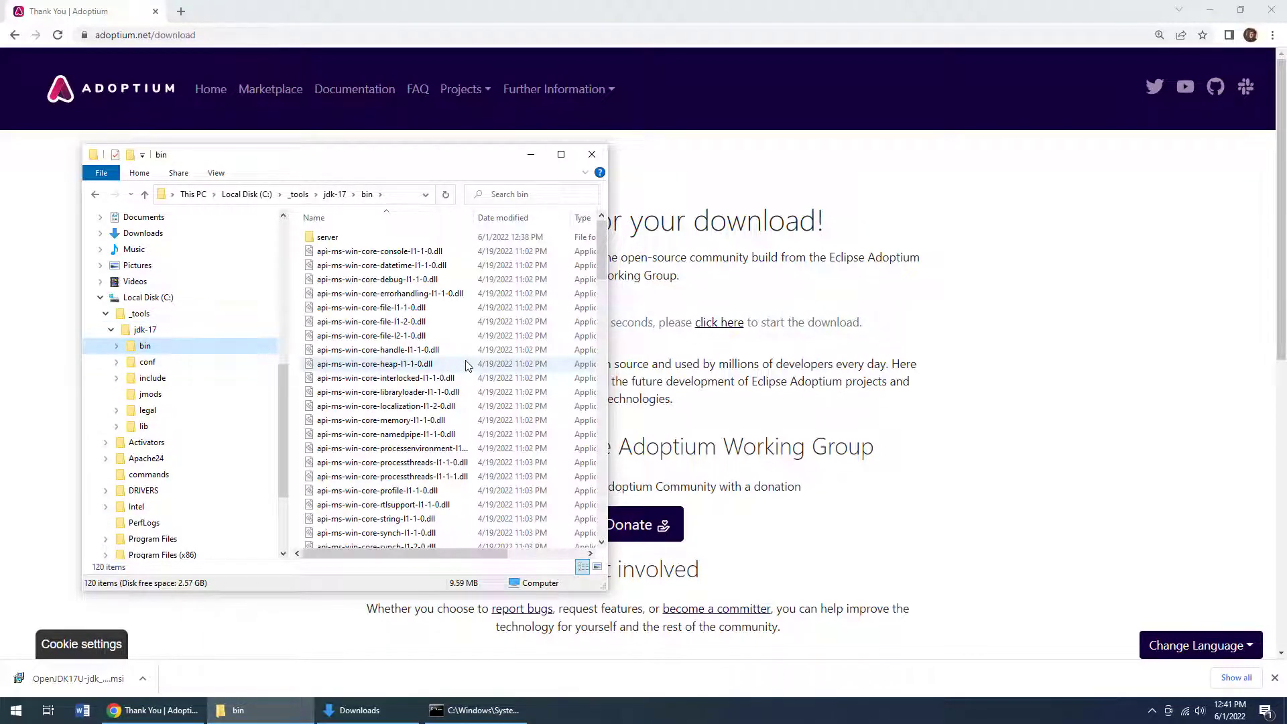